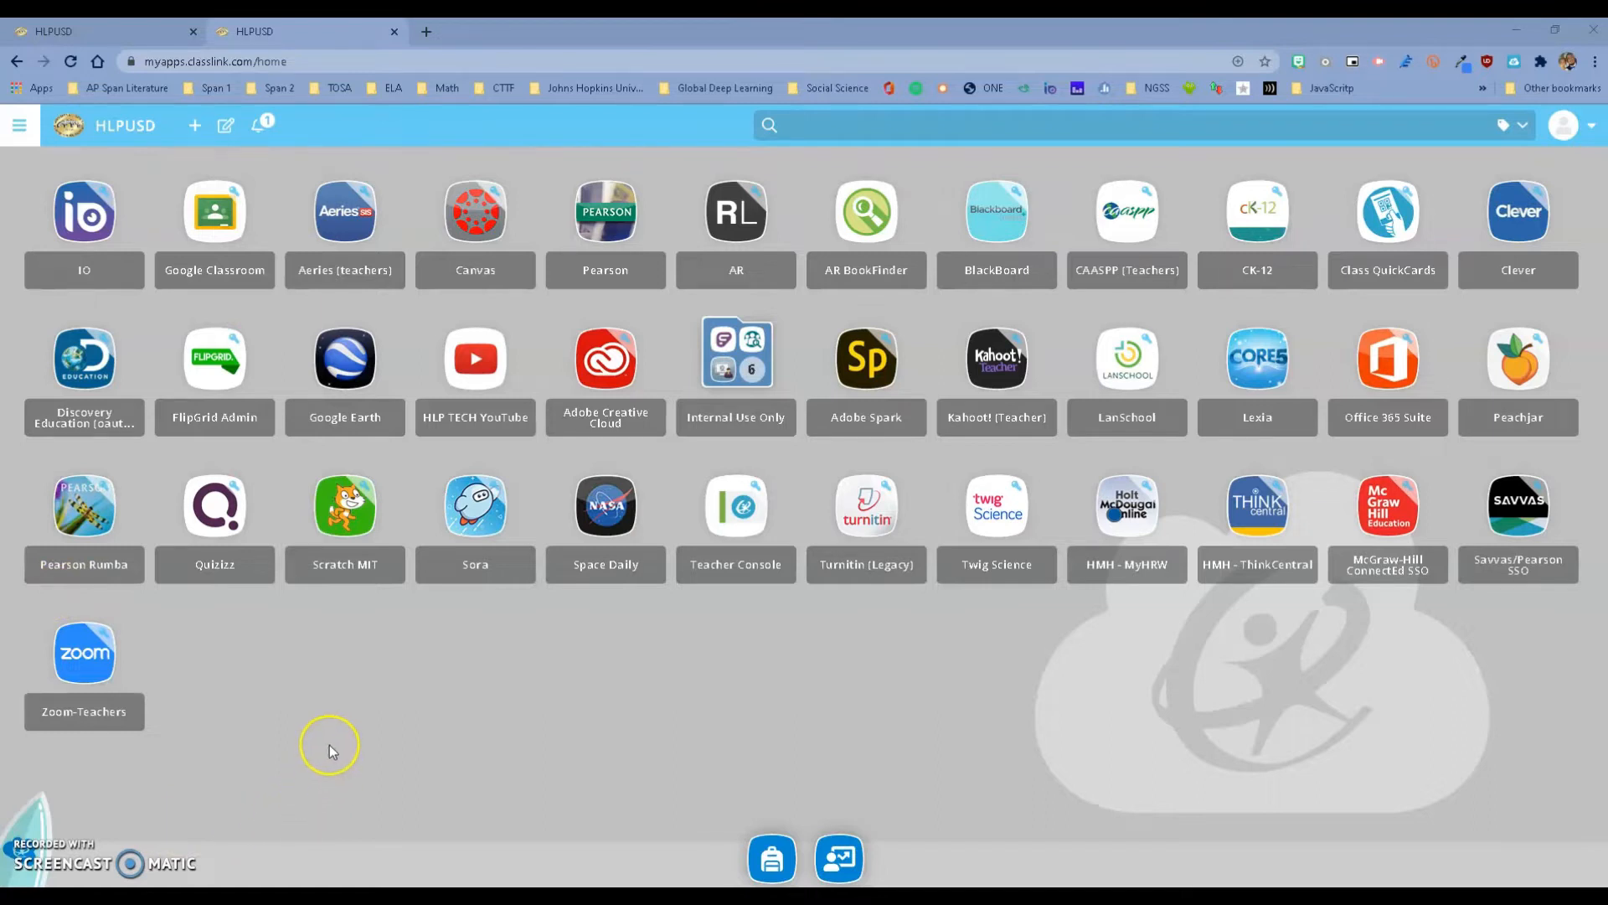
pyautogui.moveTo(180, 787)
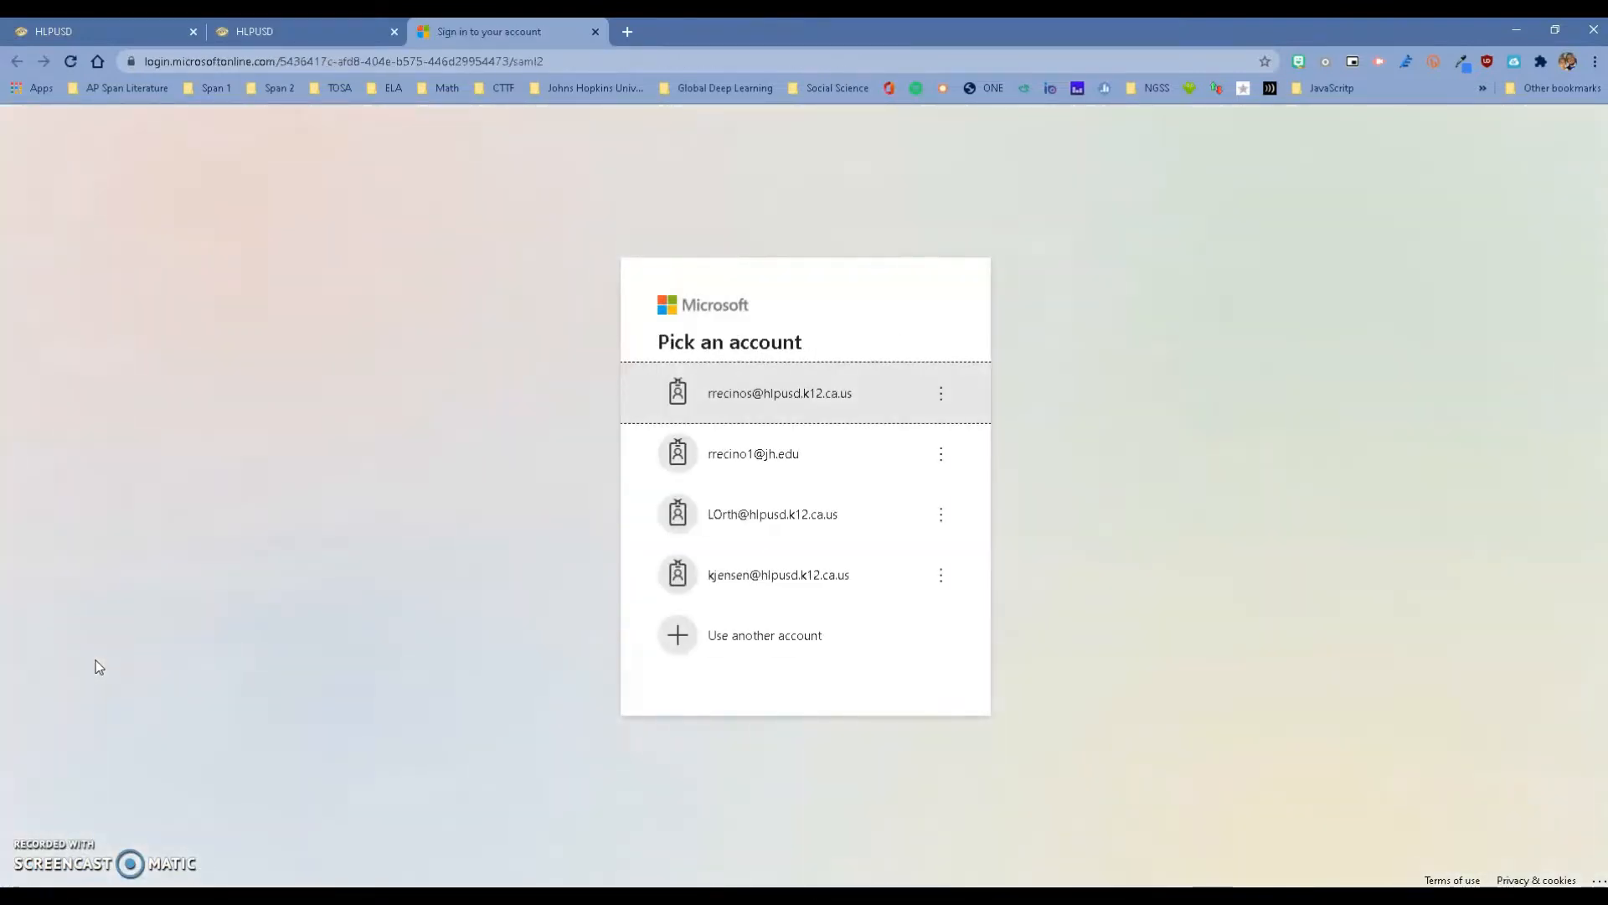
# Step: Sign in to Zoom-Teachers with the district Microsoft account, reaching the email confirmation page
pyautogui.click(764, 635)
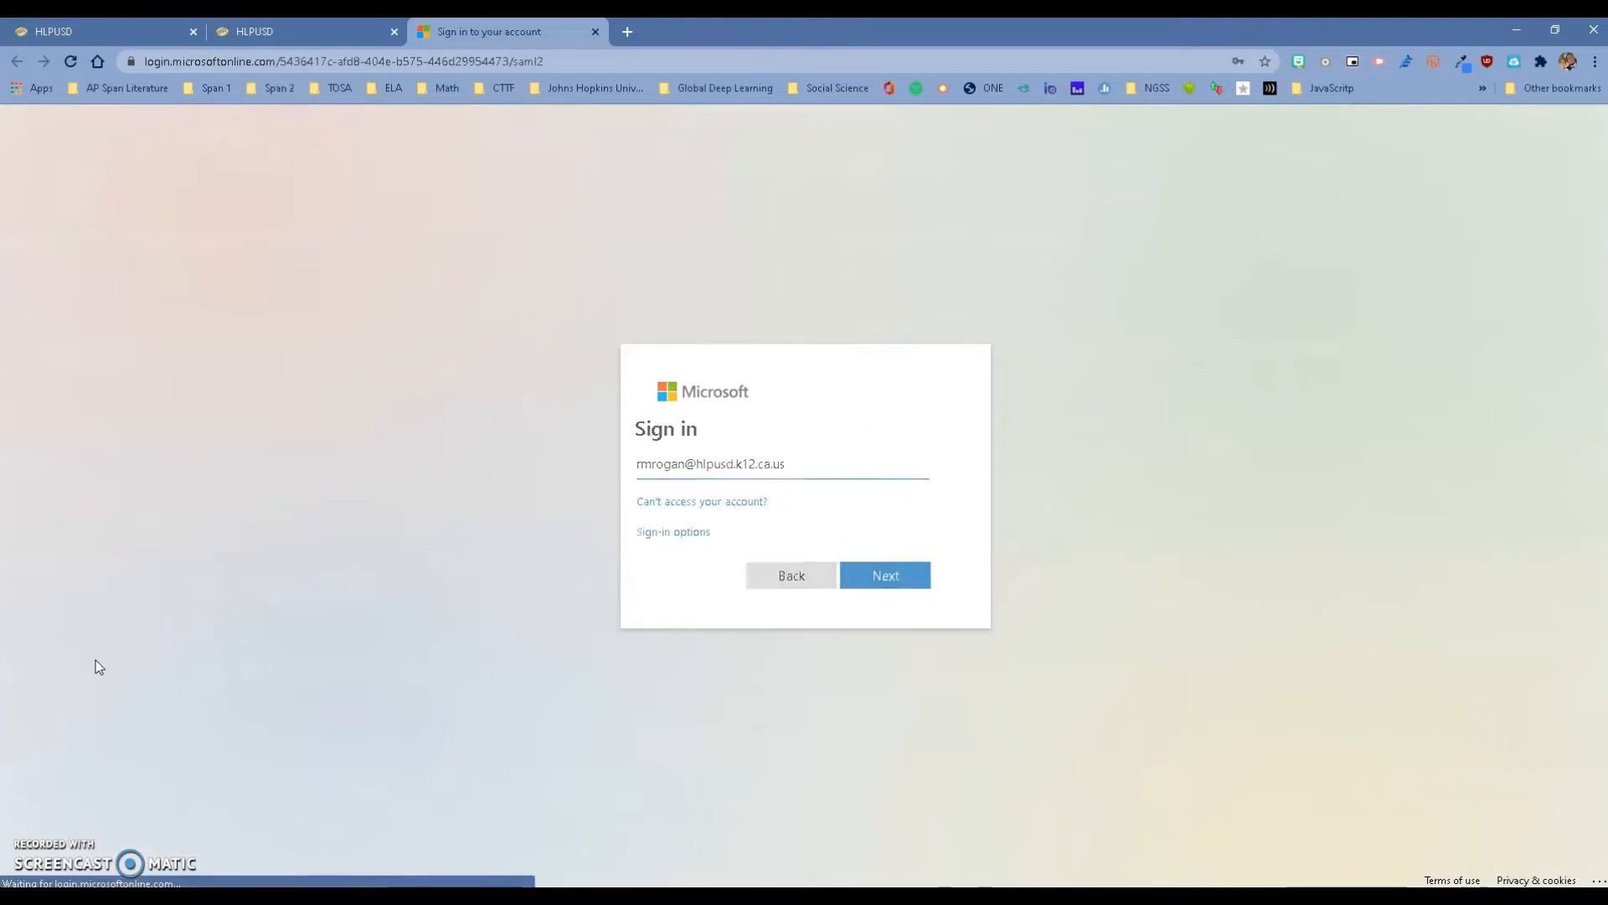
pyautogui.click(885, 574)
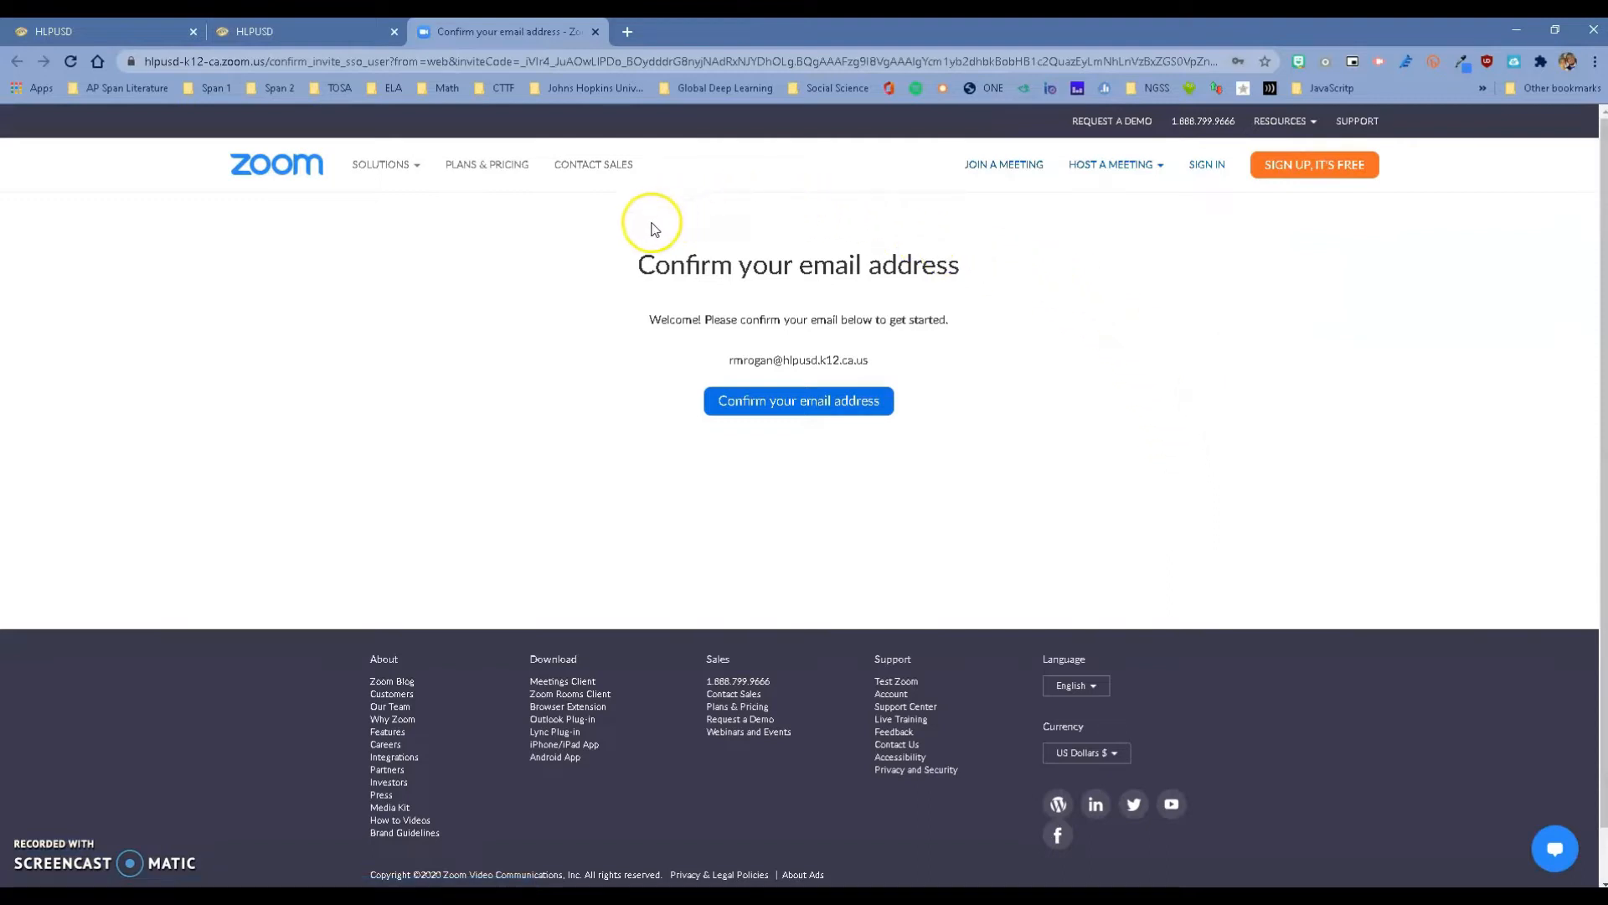
pyautogui.moveTo(648, 496)
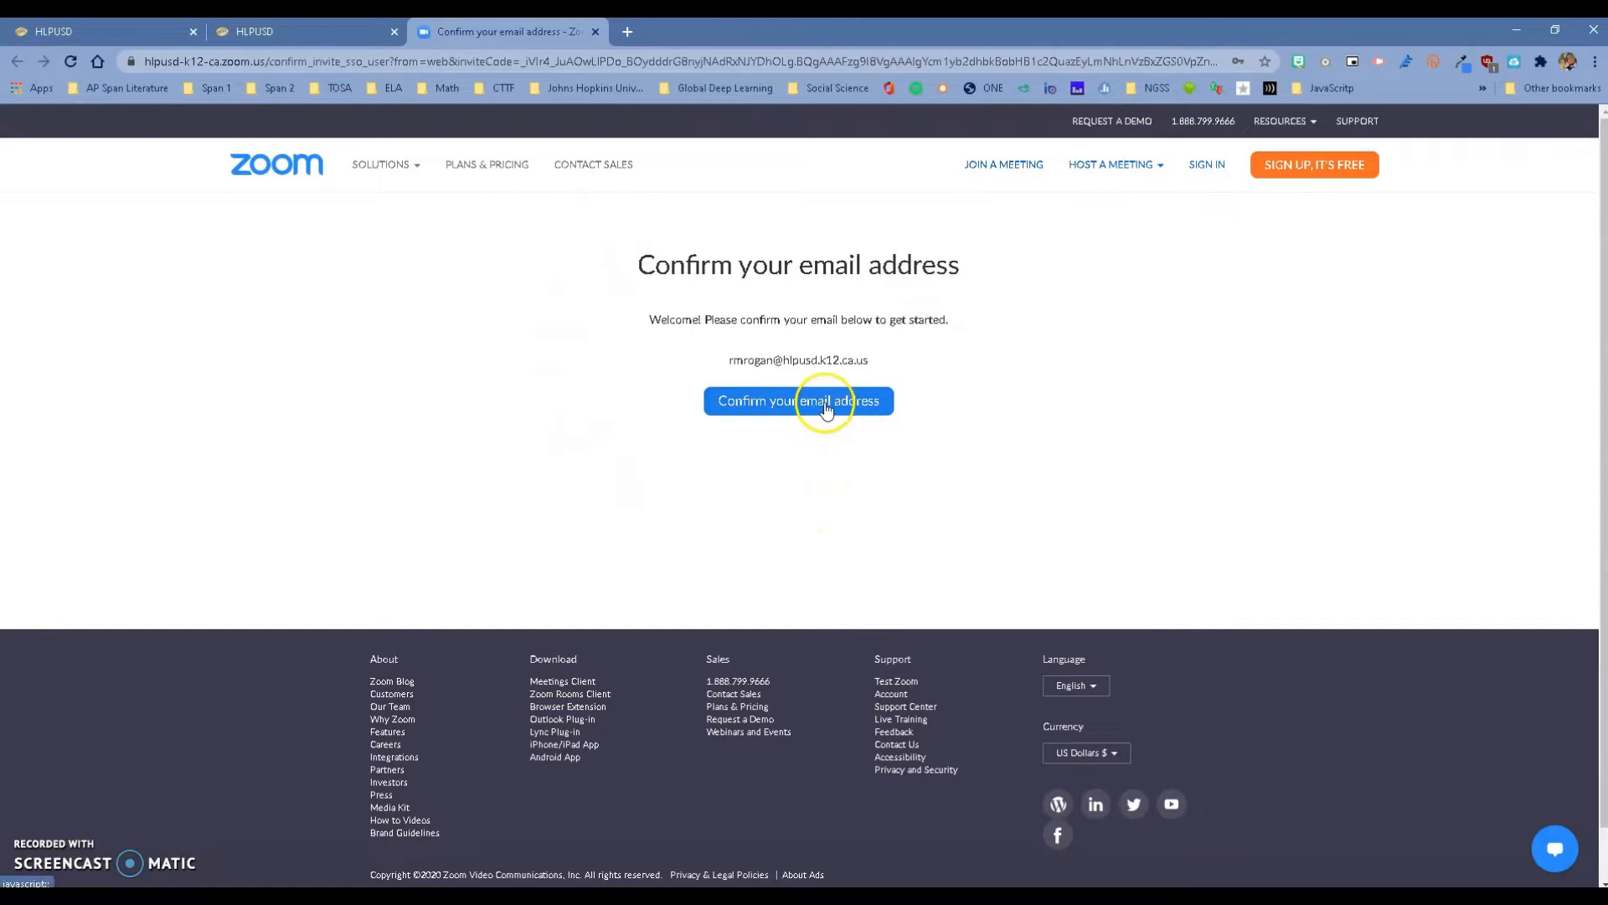
# Step: Confirm the district email address so Zoom sends a verification email
pyautogui.click(797, 400)
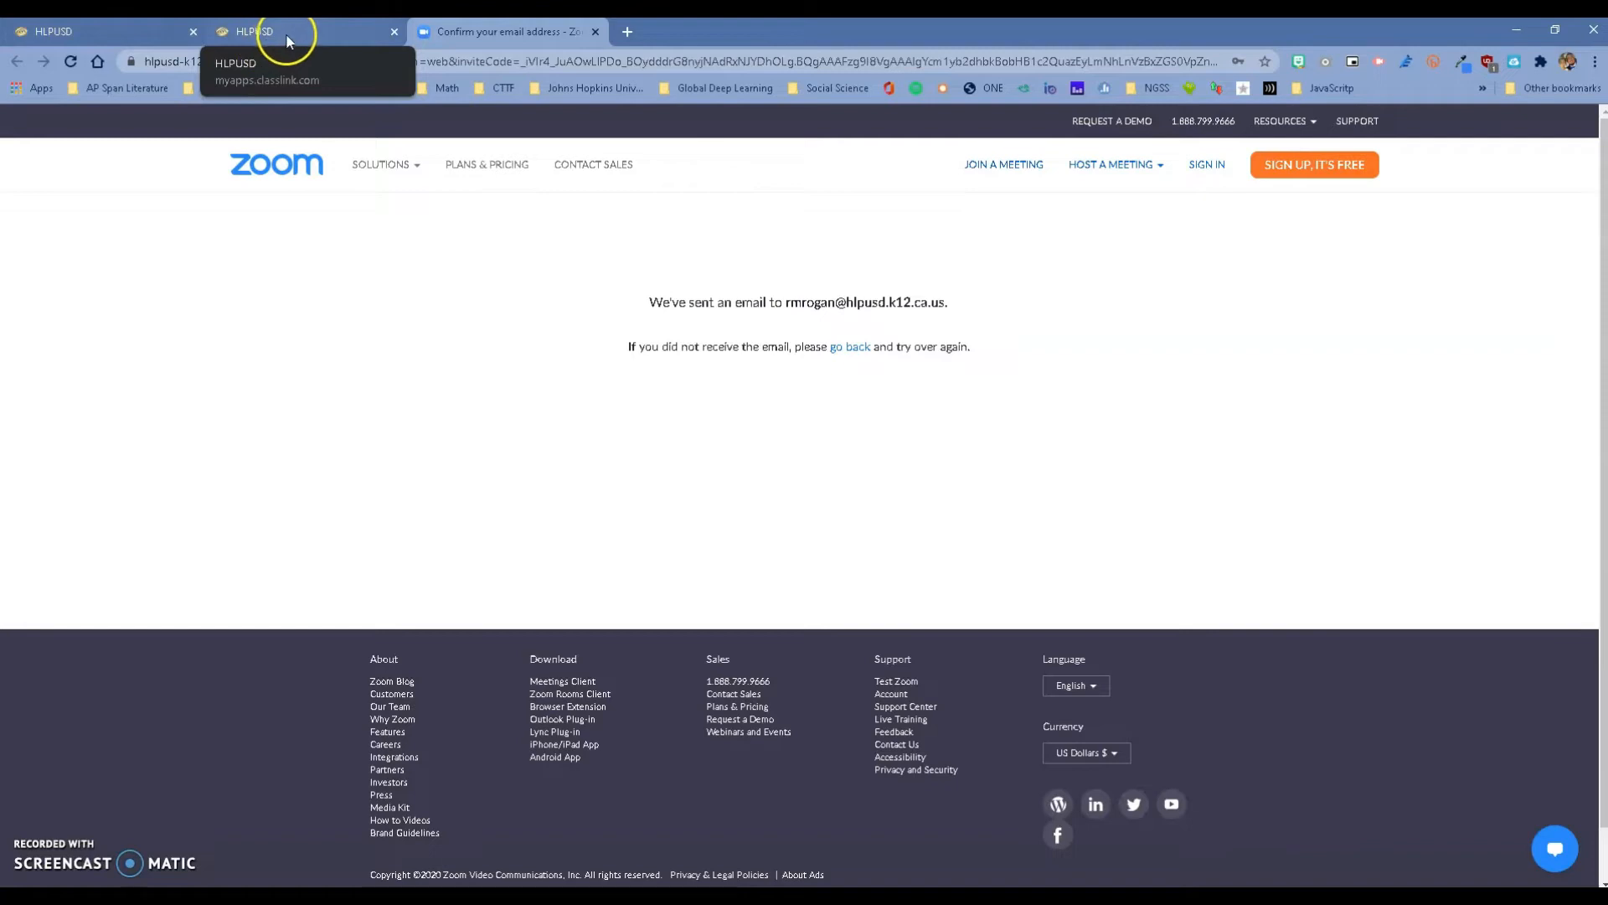
# Step: From ClassLink, sign in to Office 365 and bring up the Outlook inbox
pyautogui.click(298, 30)
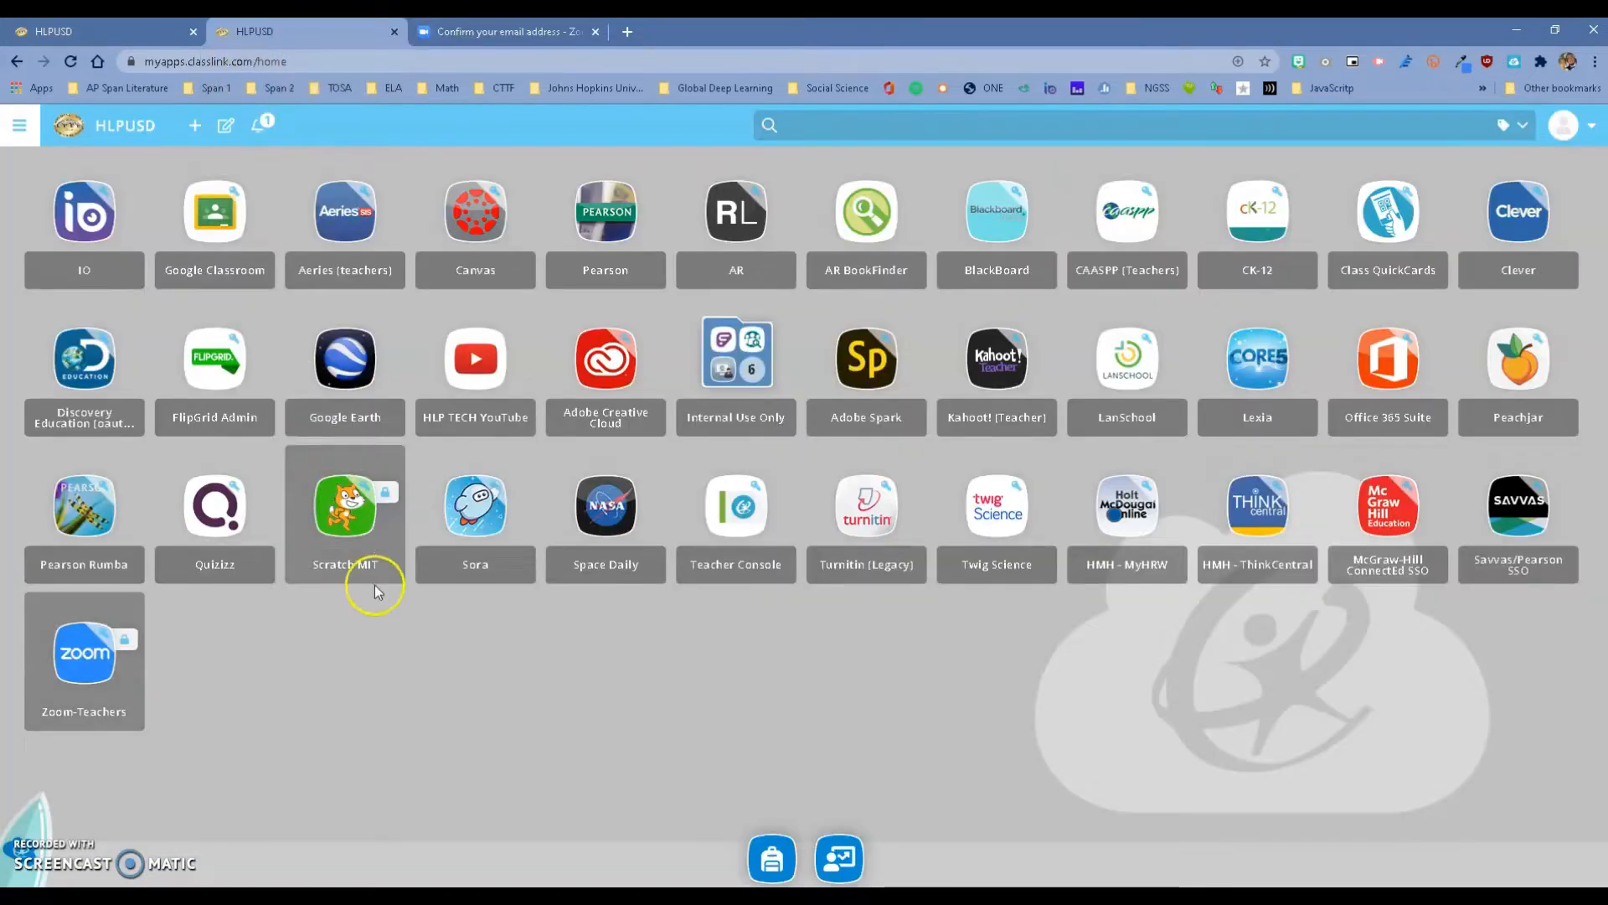
pyautogui.click(1387, 358)
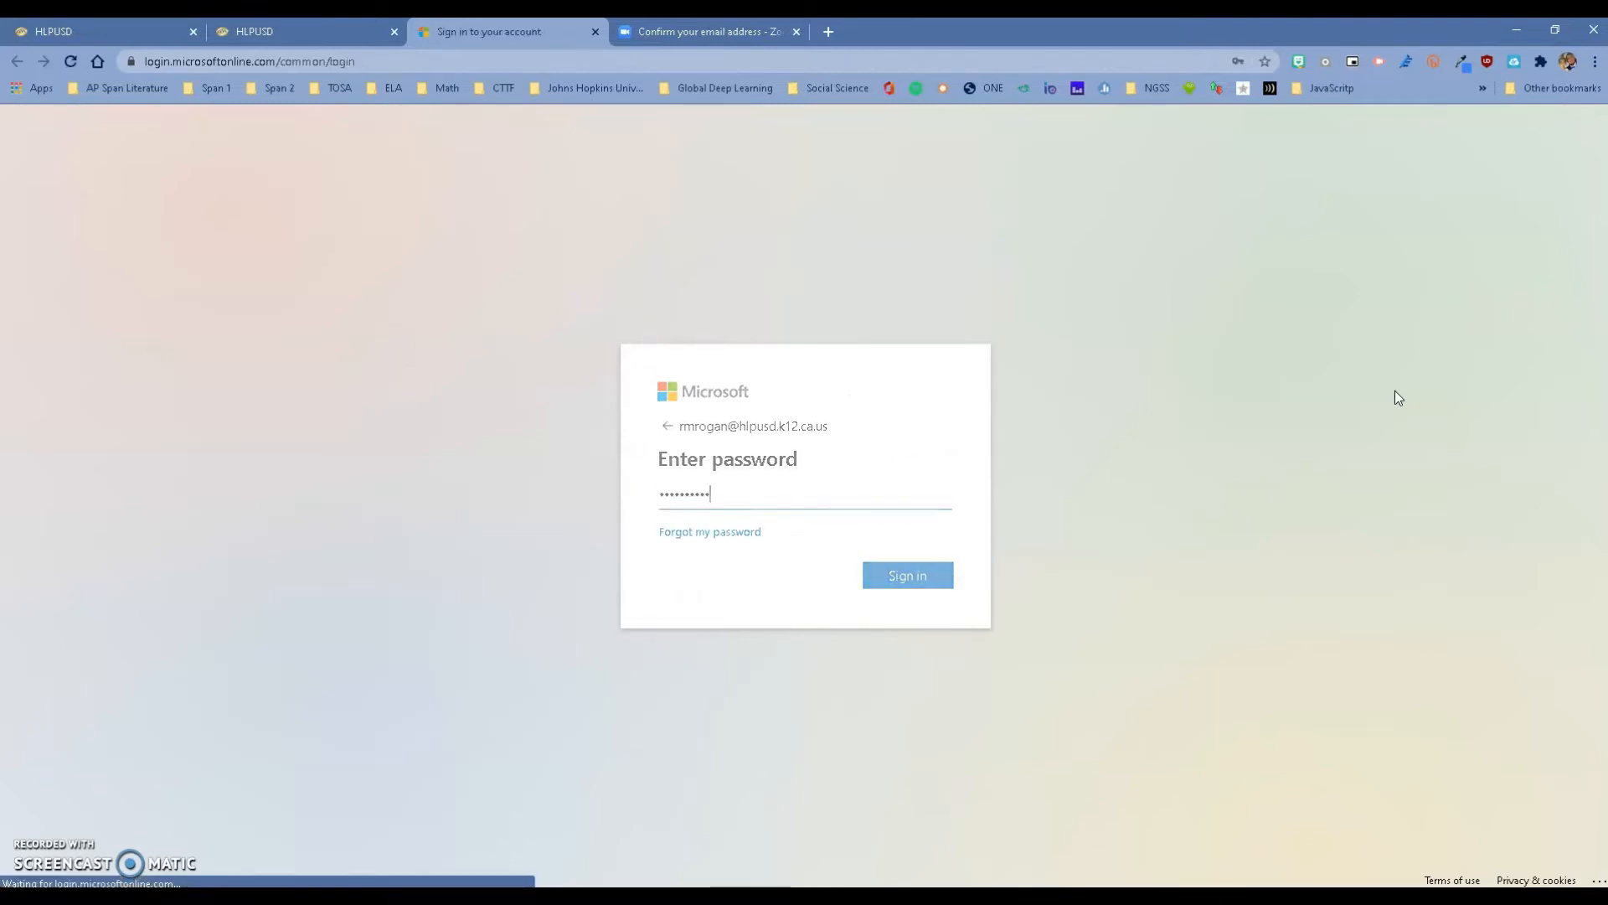
pyautogui.click(906, 575)
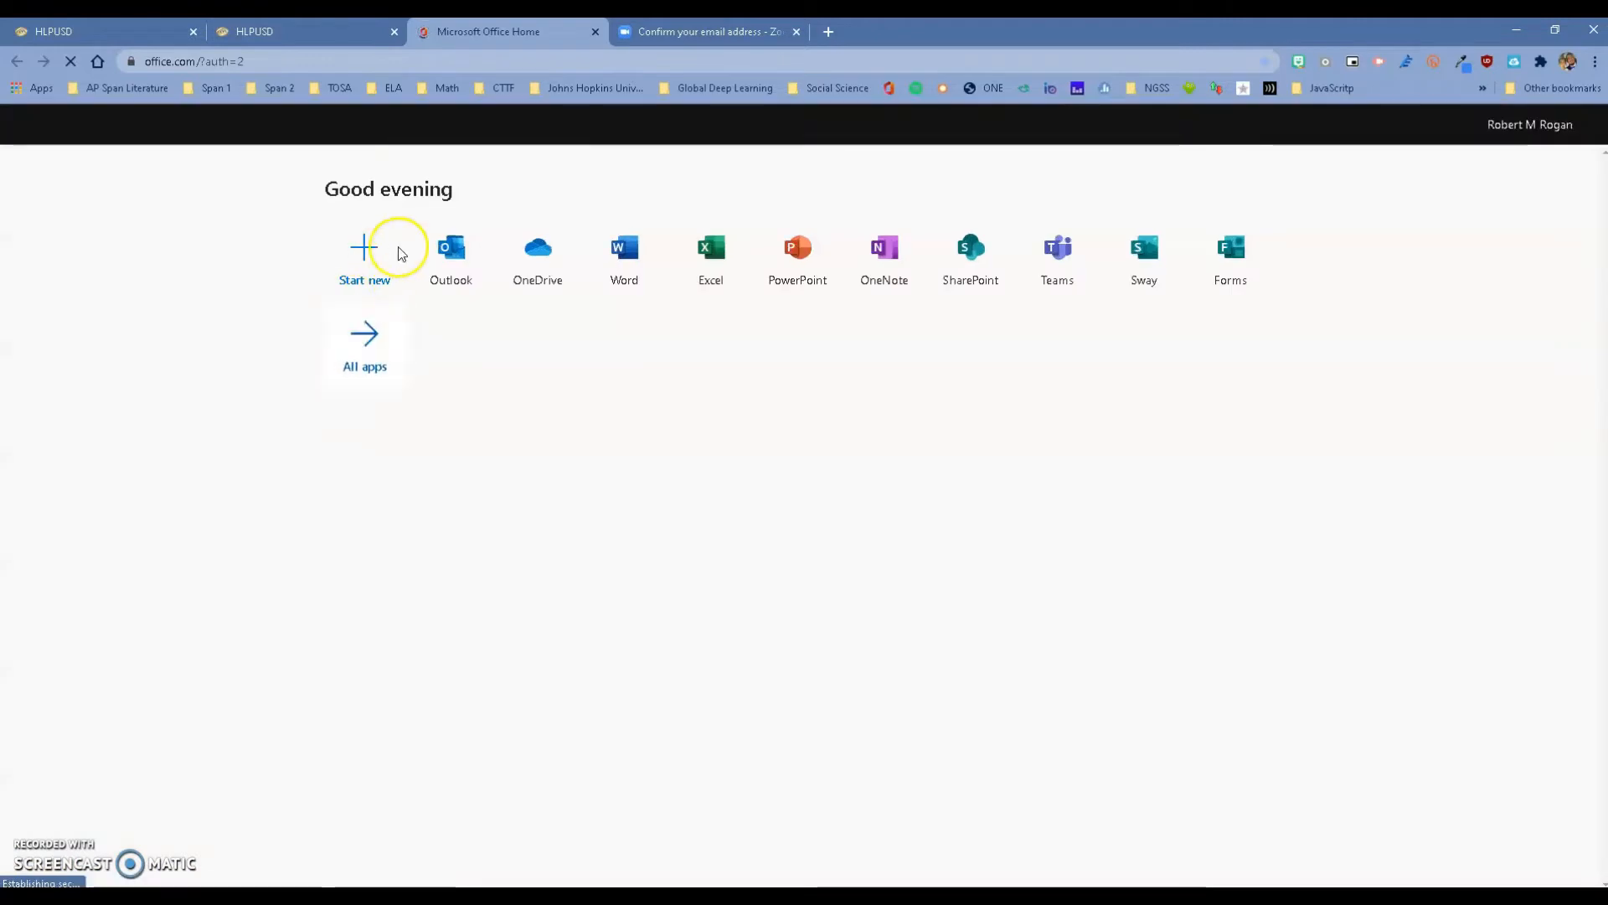
pyautogui.click(451, 254)
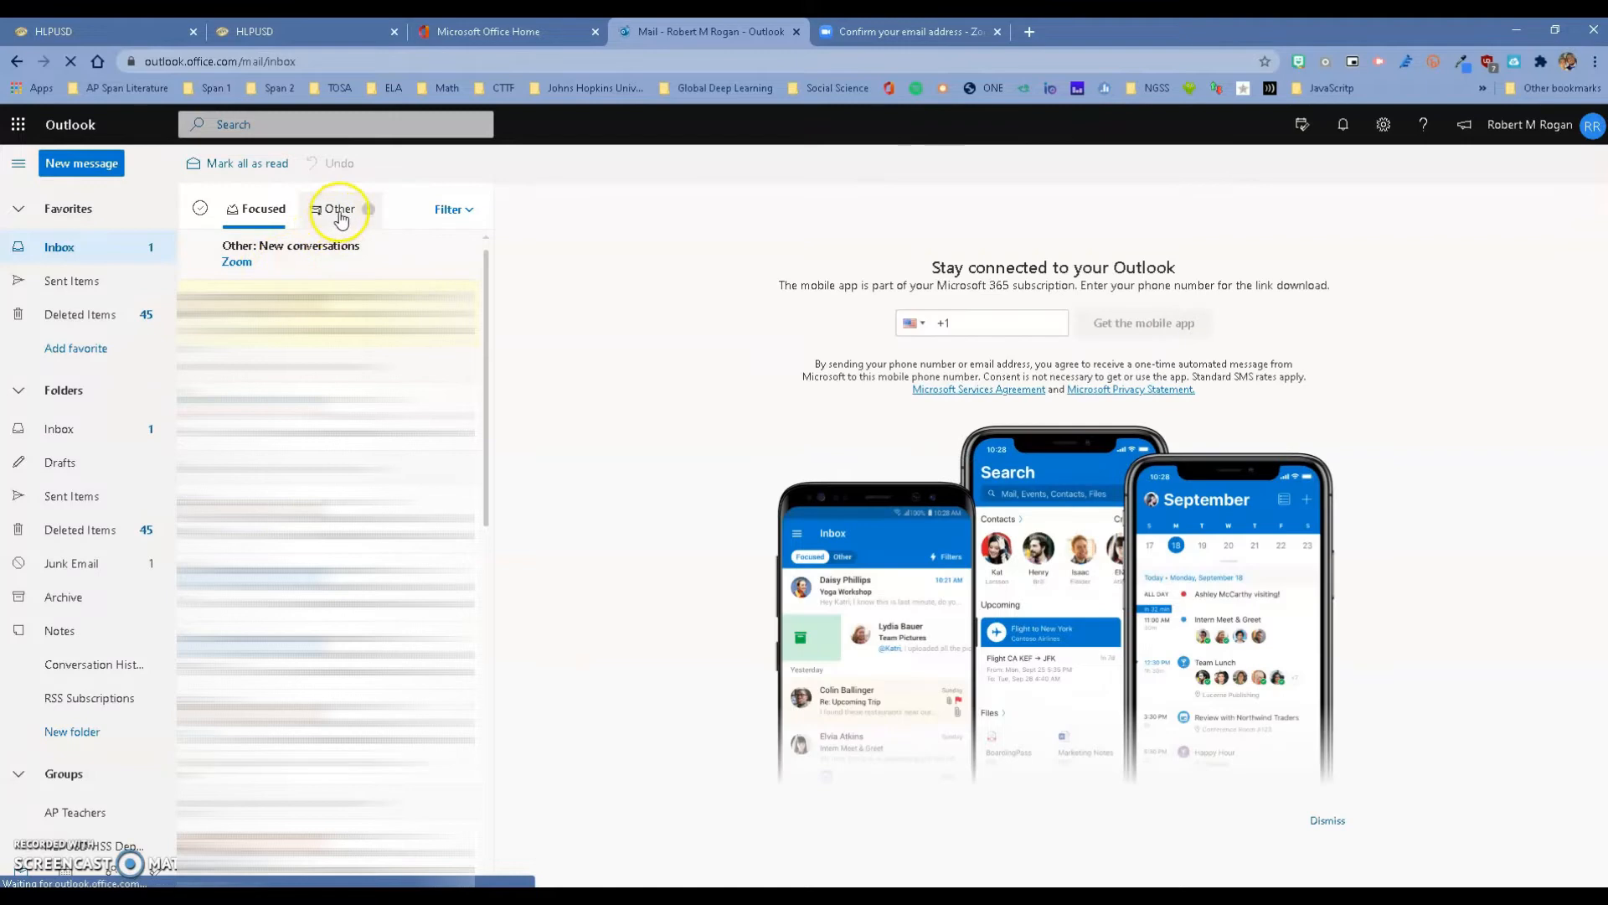
pyautogui.click(339, 209)
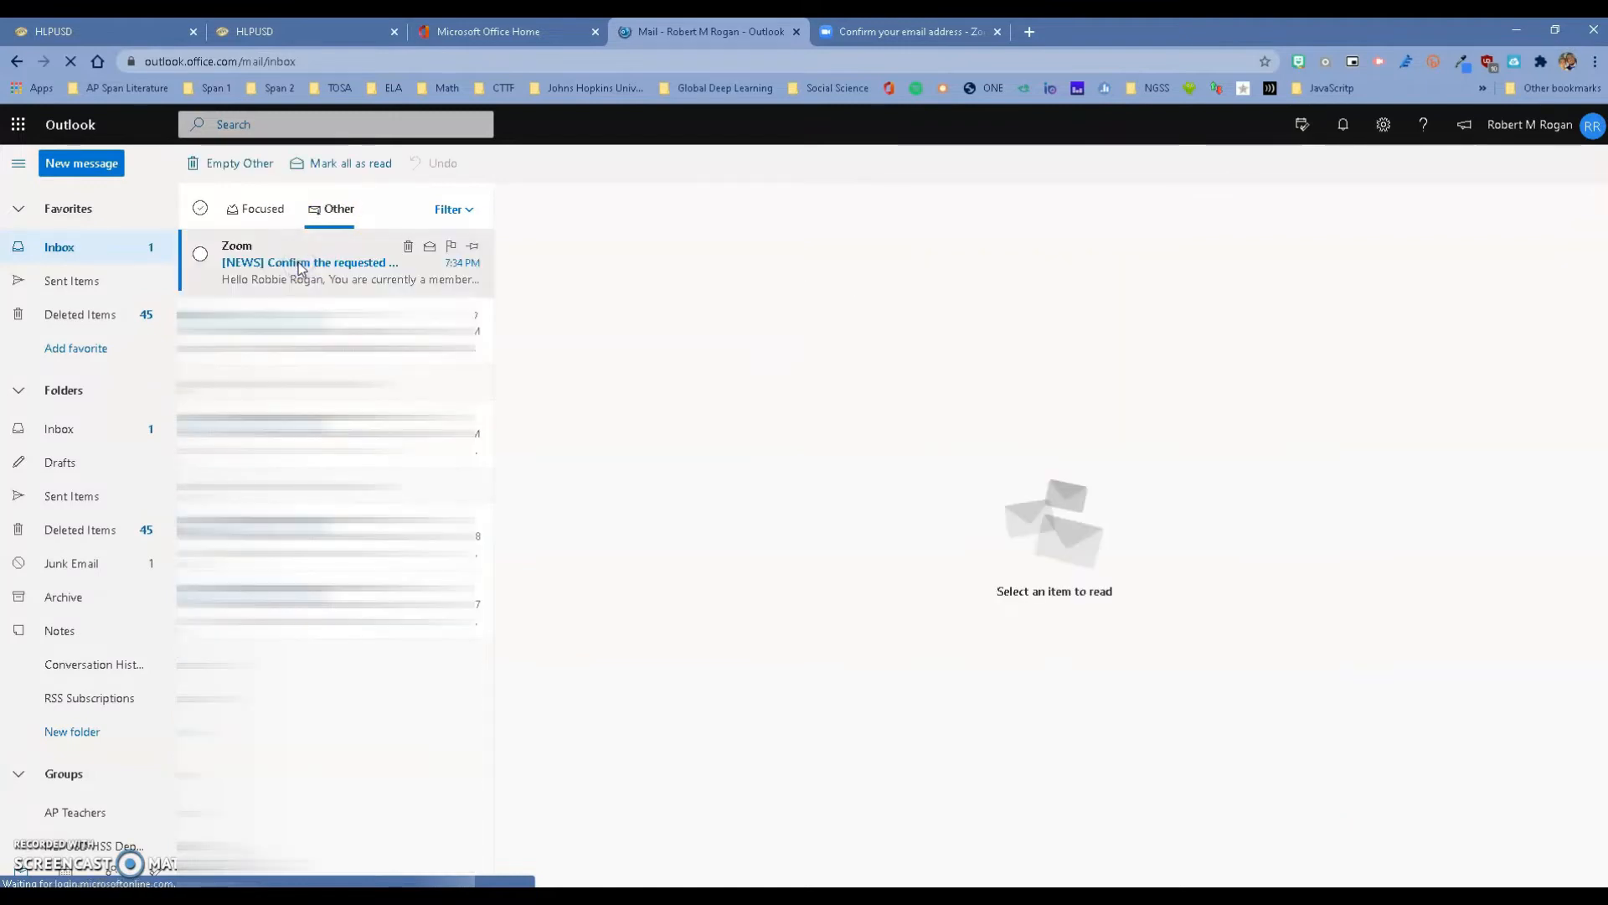
pyautogui.click(348, 261)
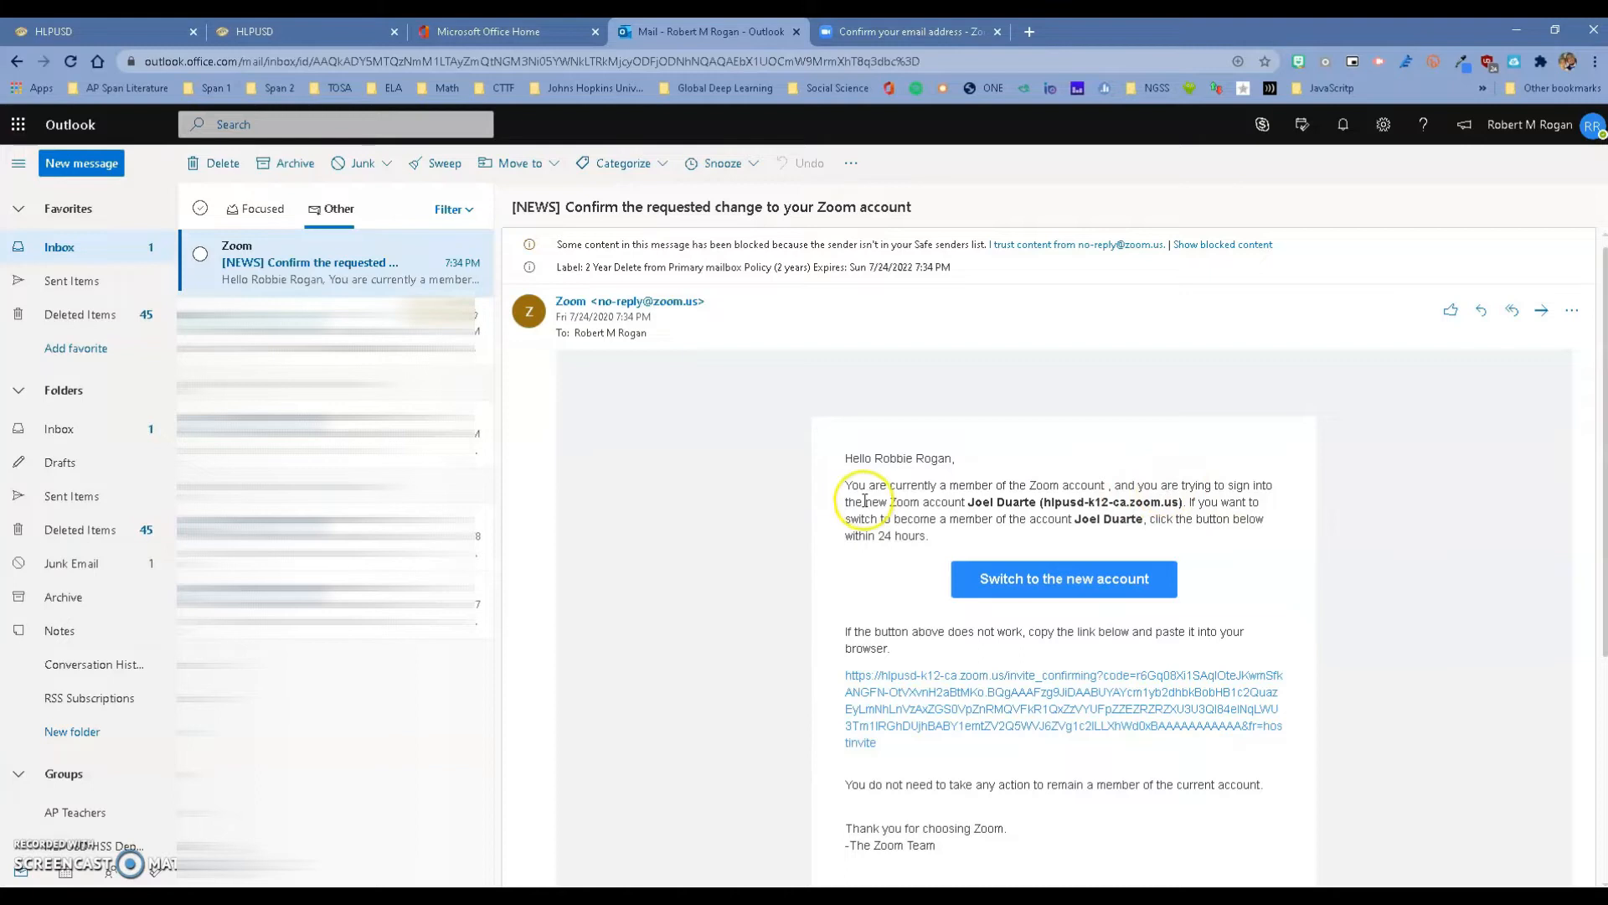
pyautogui.moveTo(975, 486)
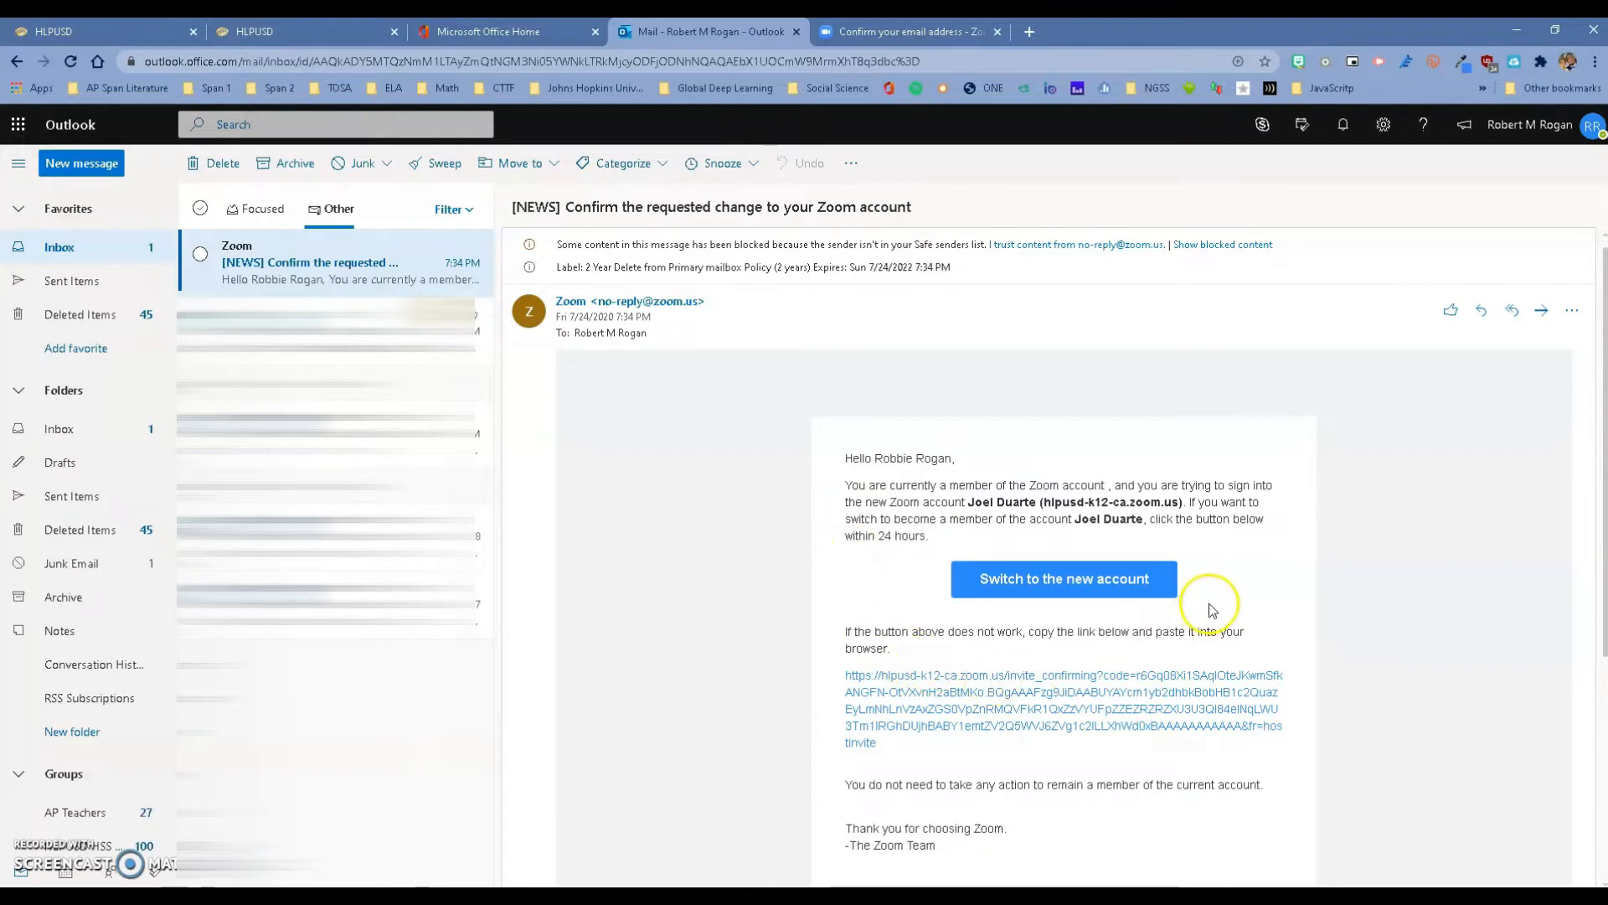
pyautogui.moveTo(1112, 543)
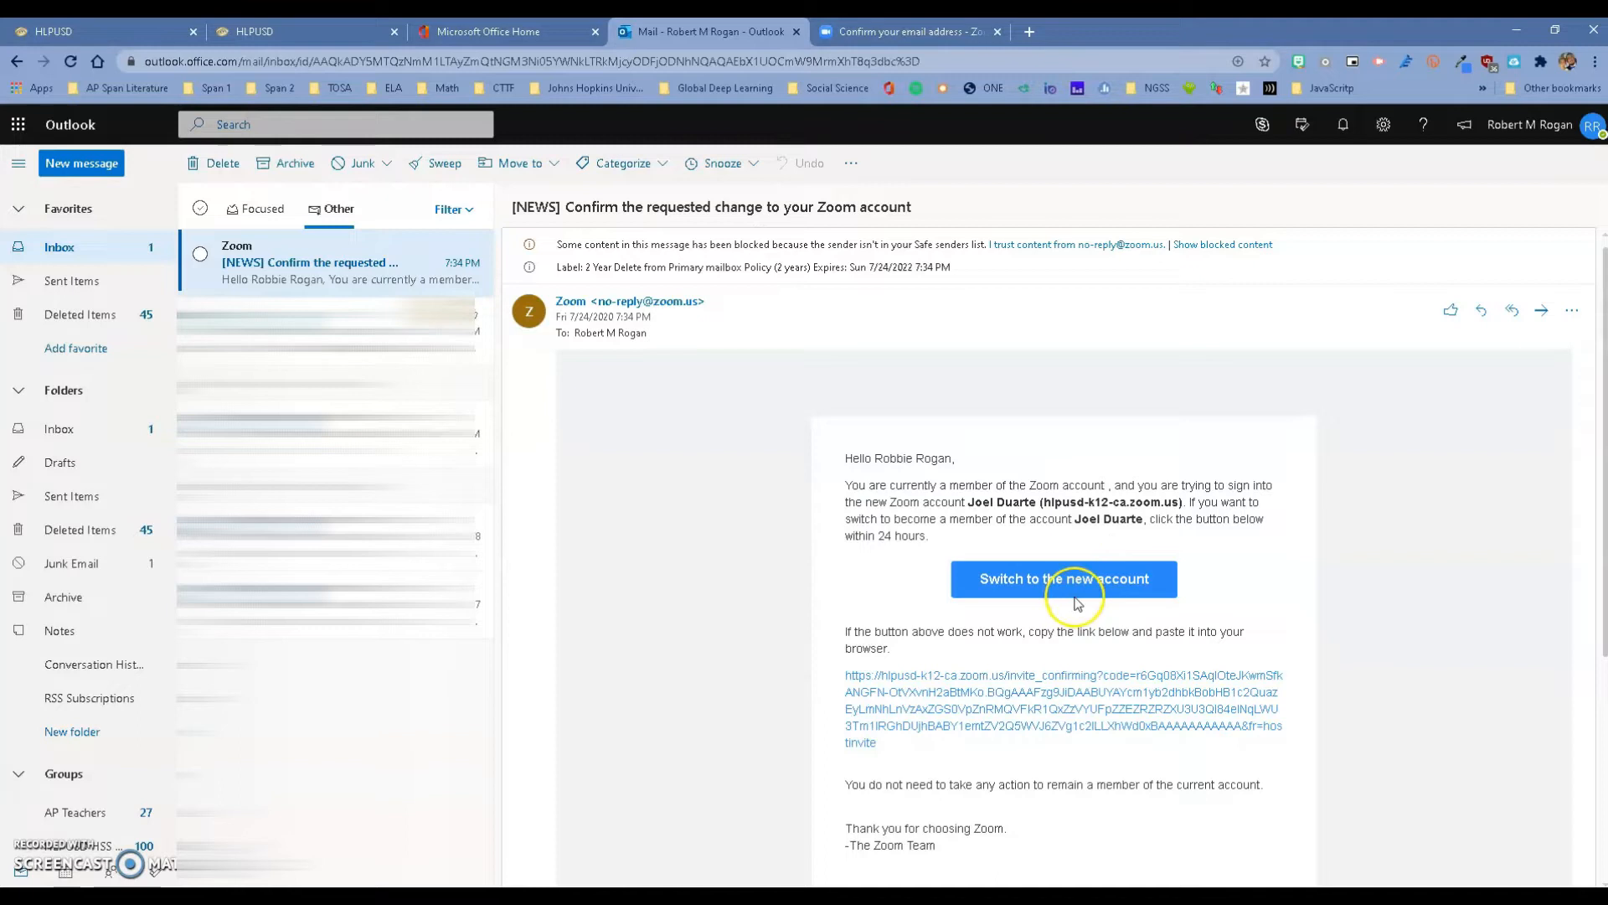
pyautogui.click(1064, 578)
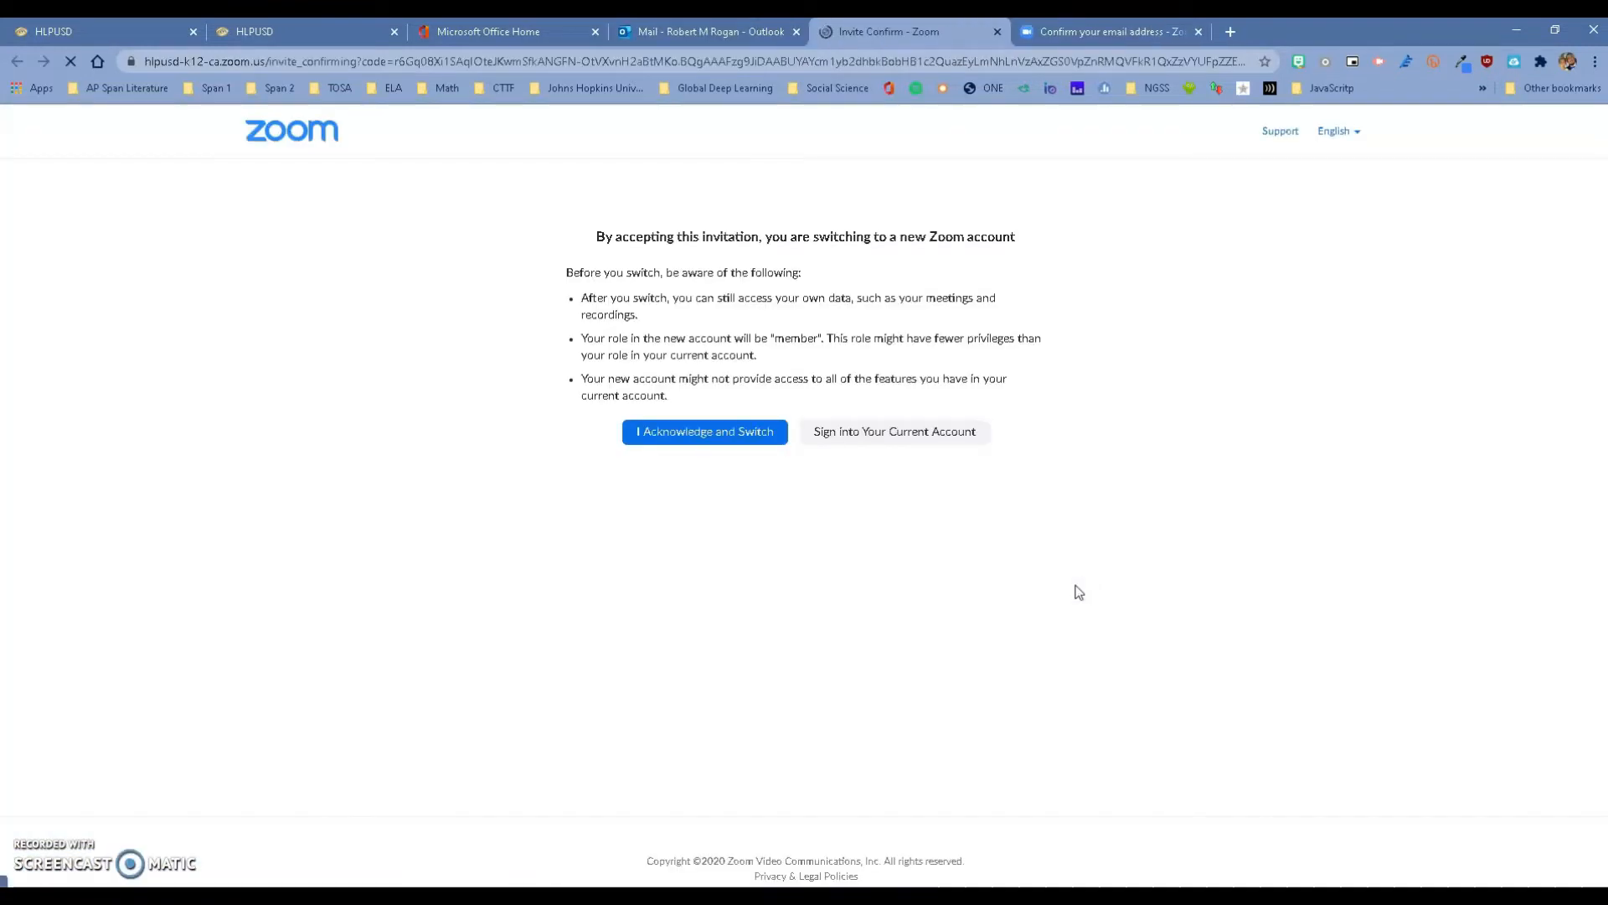
pyautogui.moveTo(507, 386)
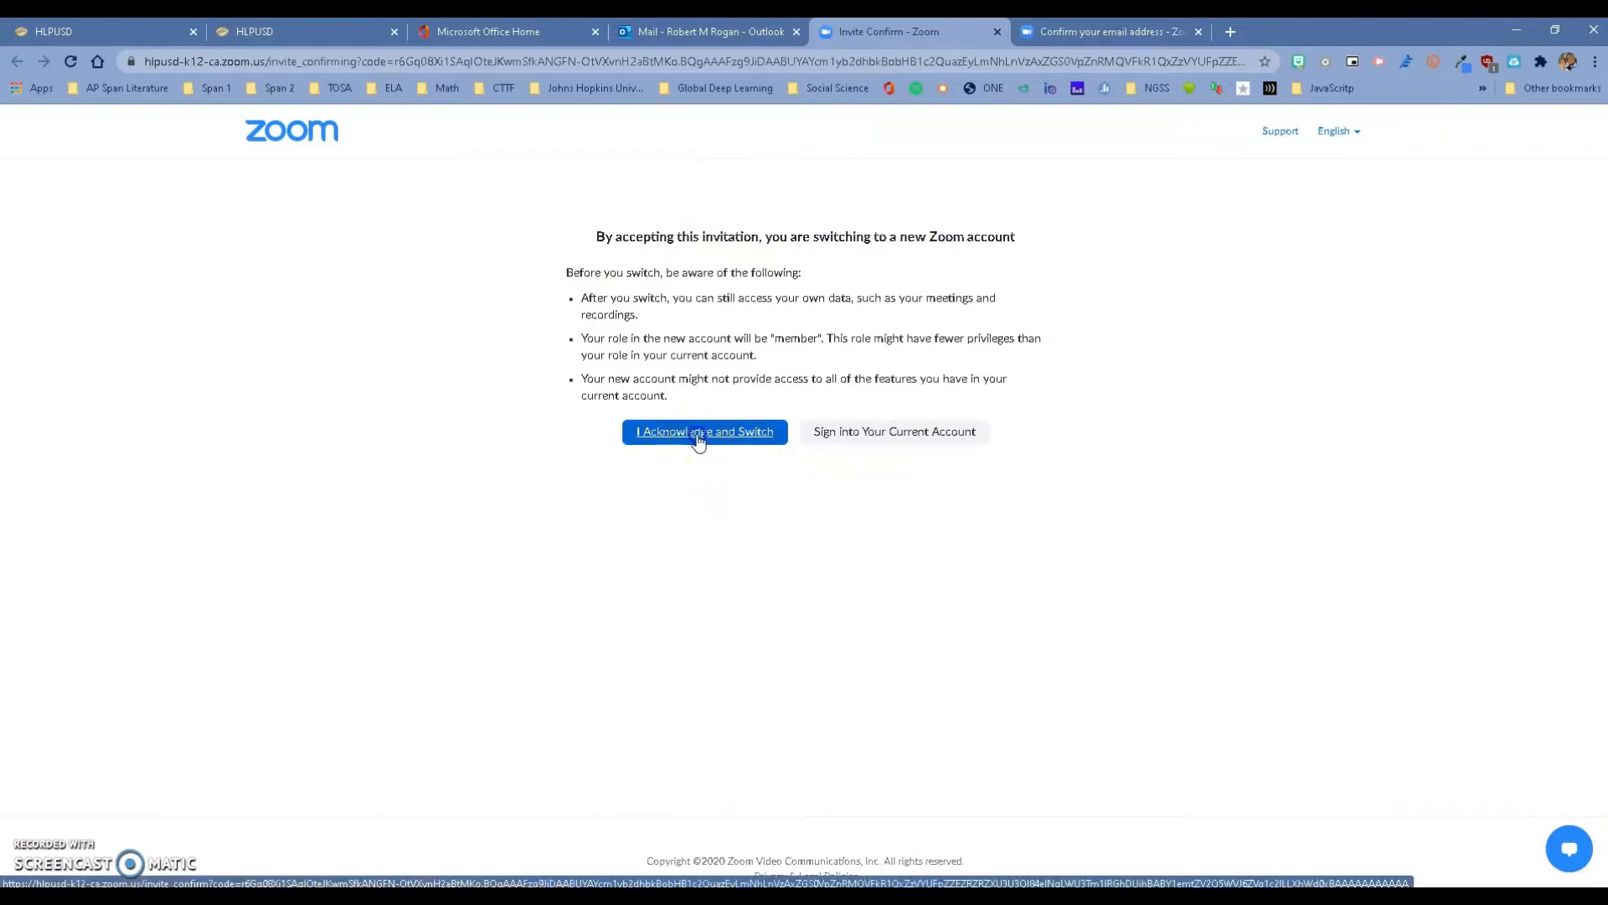
# Step: Choose 'I Acknowledge and Switch' to move into the district Zoom account
pyautogui.click(705, 430)
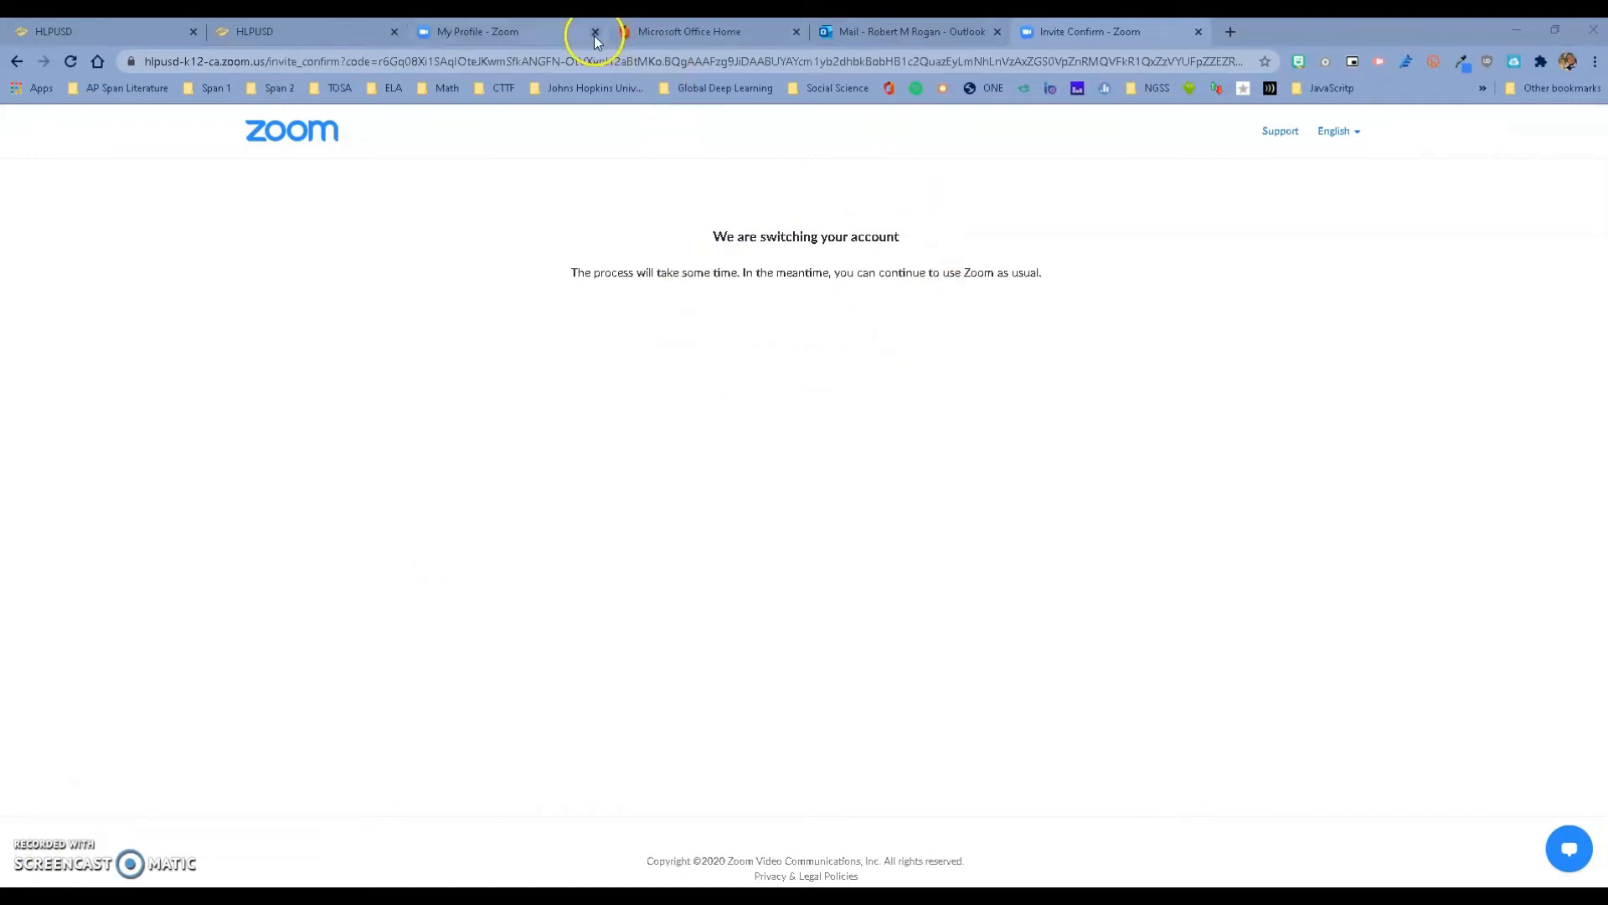
pyautogui.moveTo(597, 32)
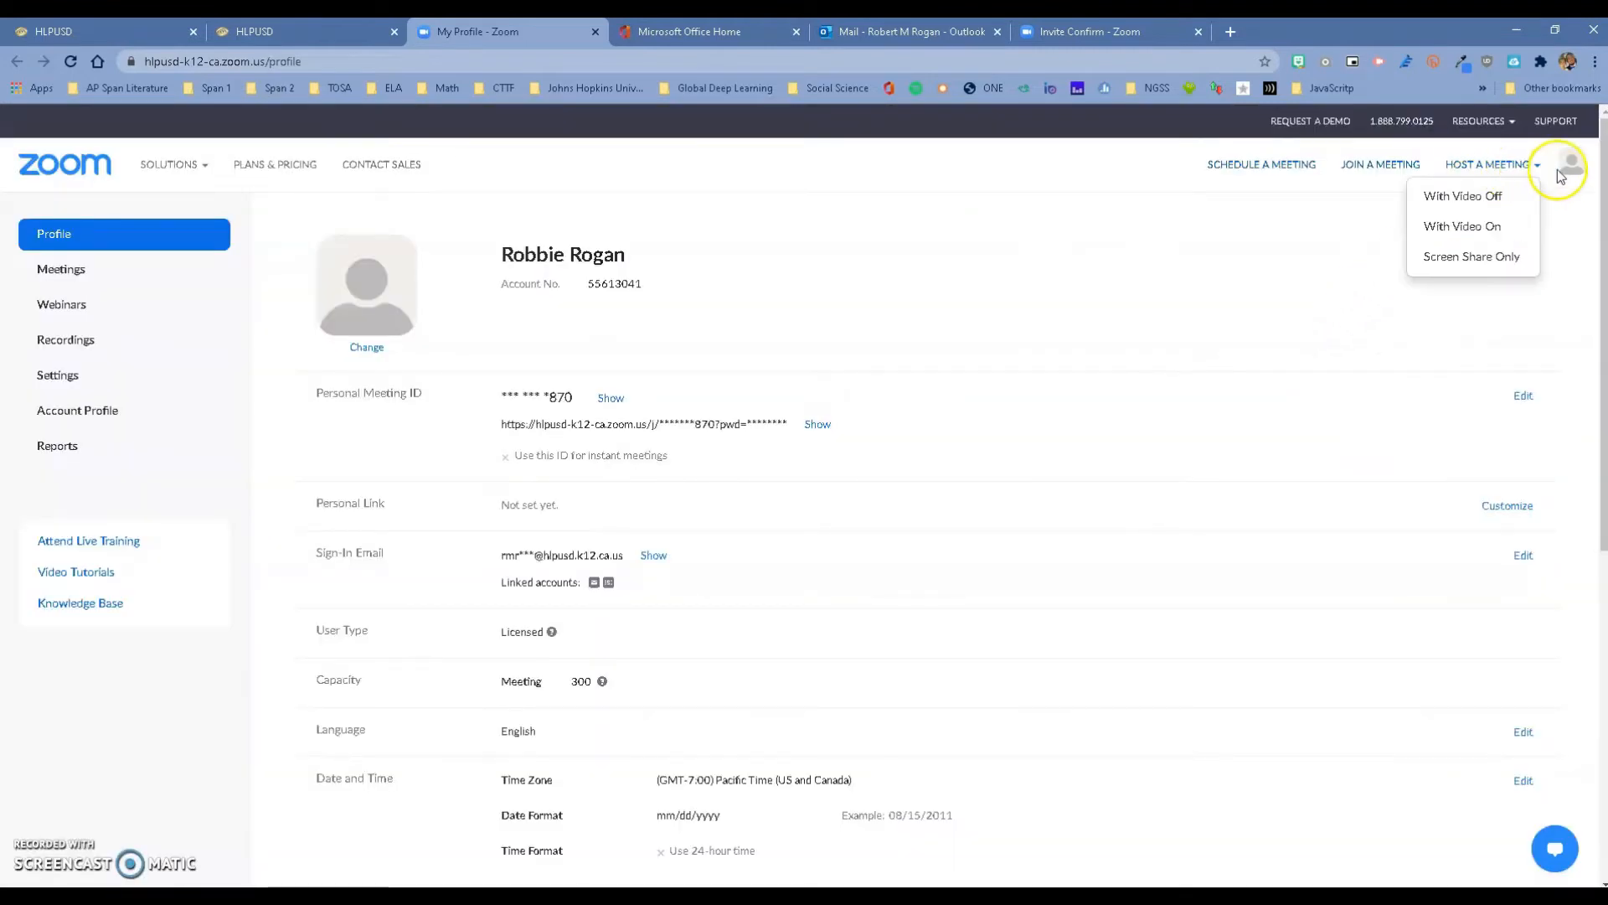
# Step: Show the account menu from the profile avatar, revealing the LICENSED label
pyautogui.click(1572, 163)
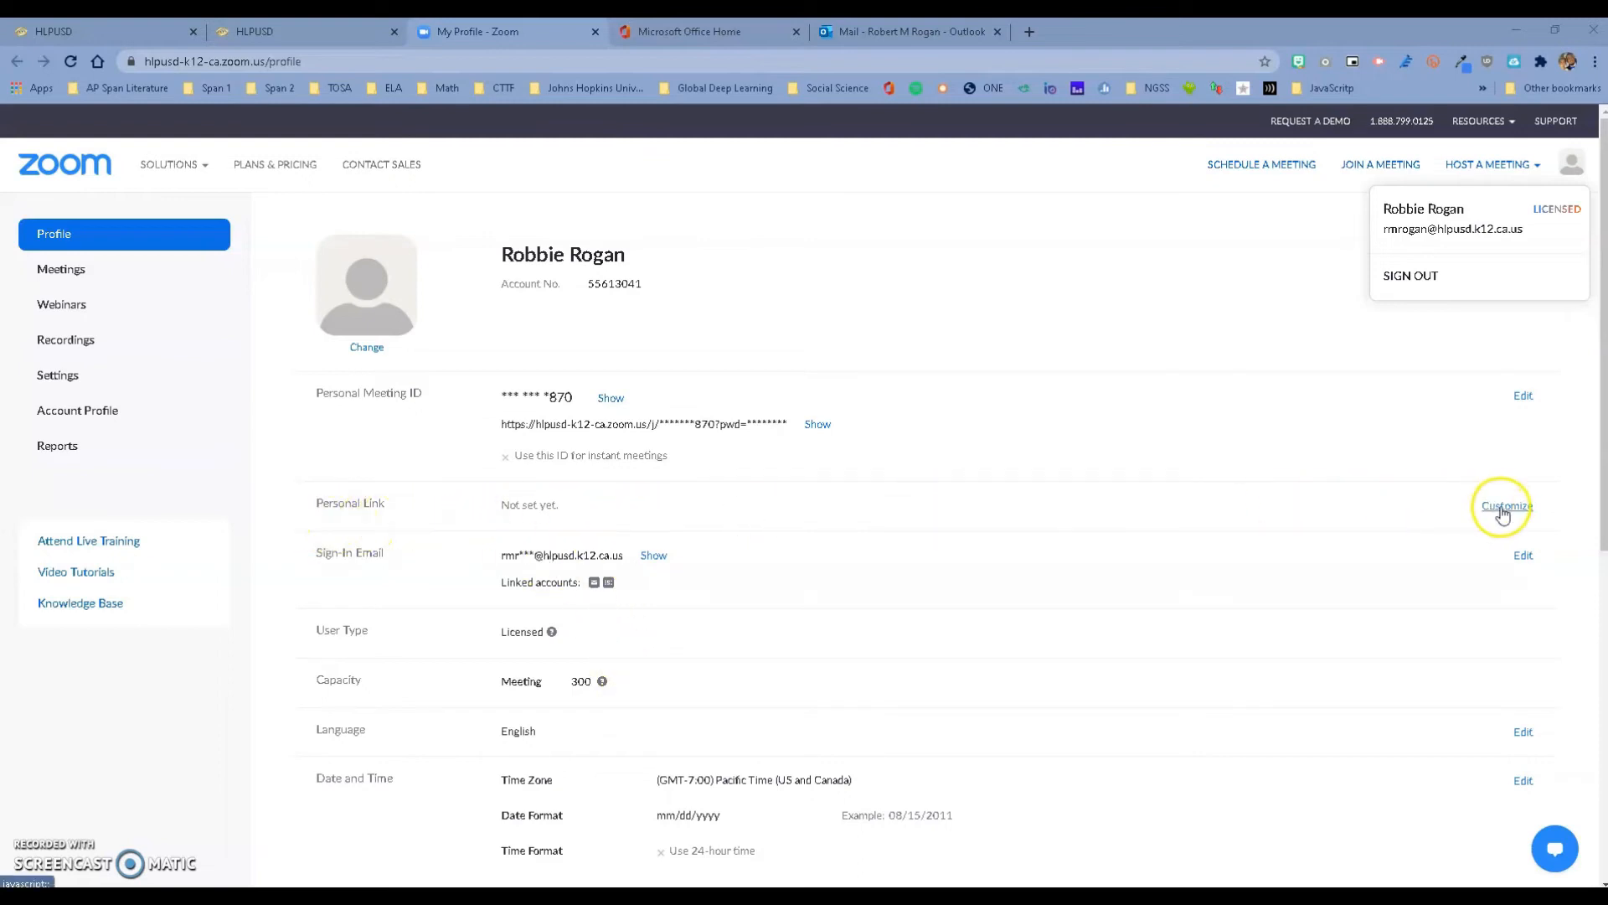
# Step: Customize the personal meeting link with the name 'mrrogan', not yet saved
pyautogui.click(1503, 505)
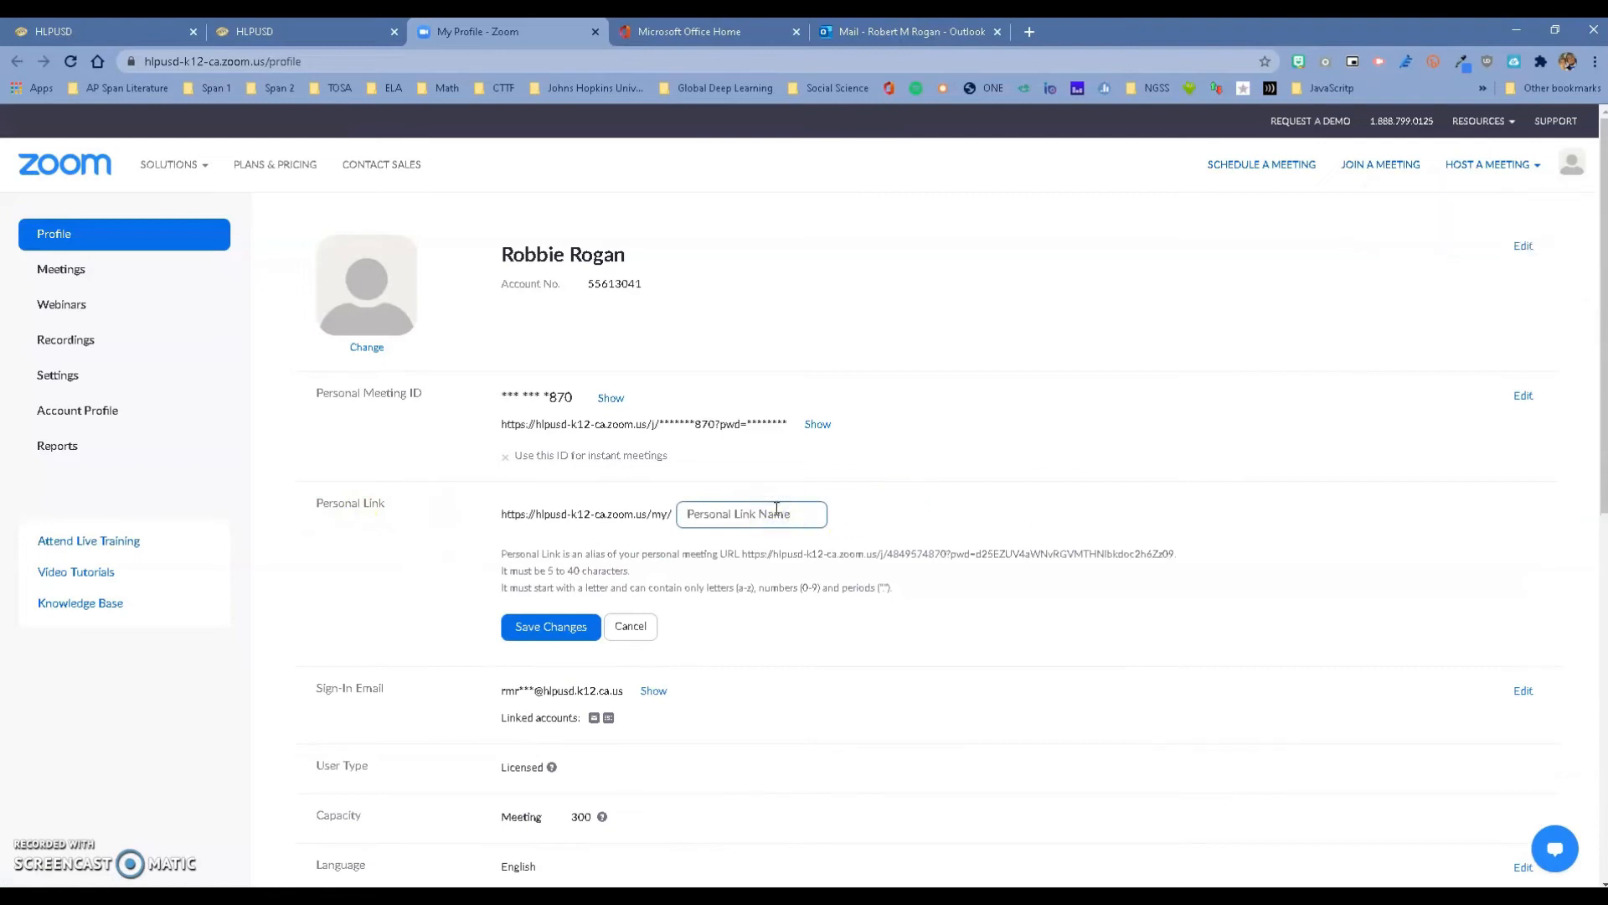
pyautogui.write('mrroga')
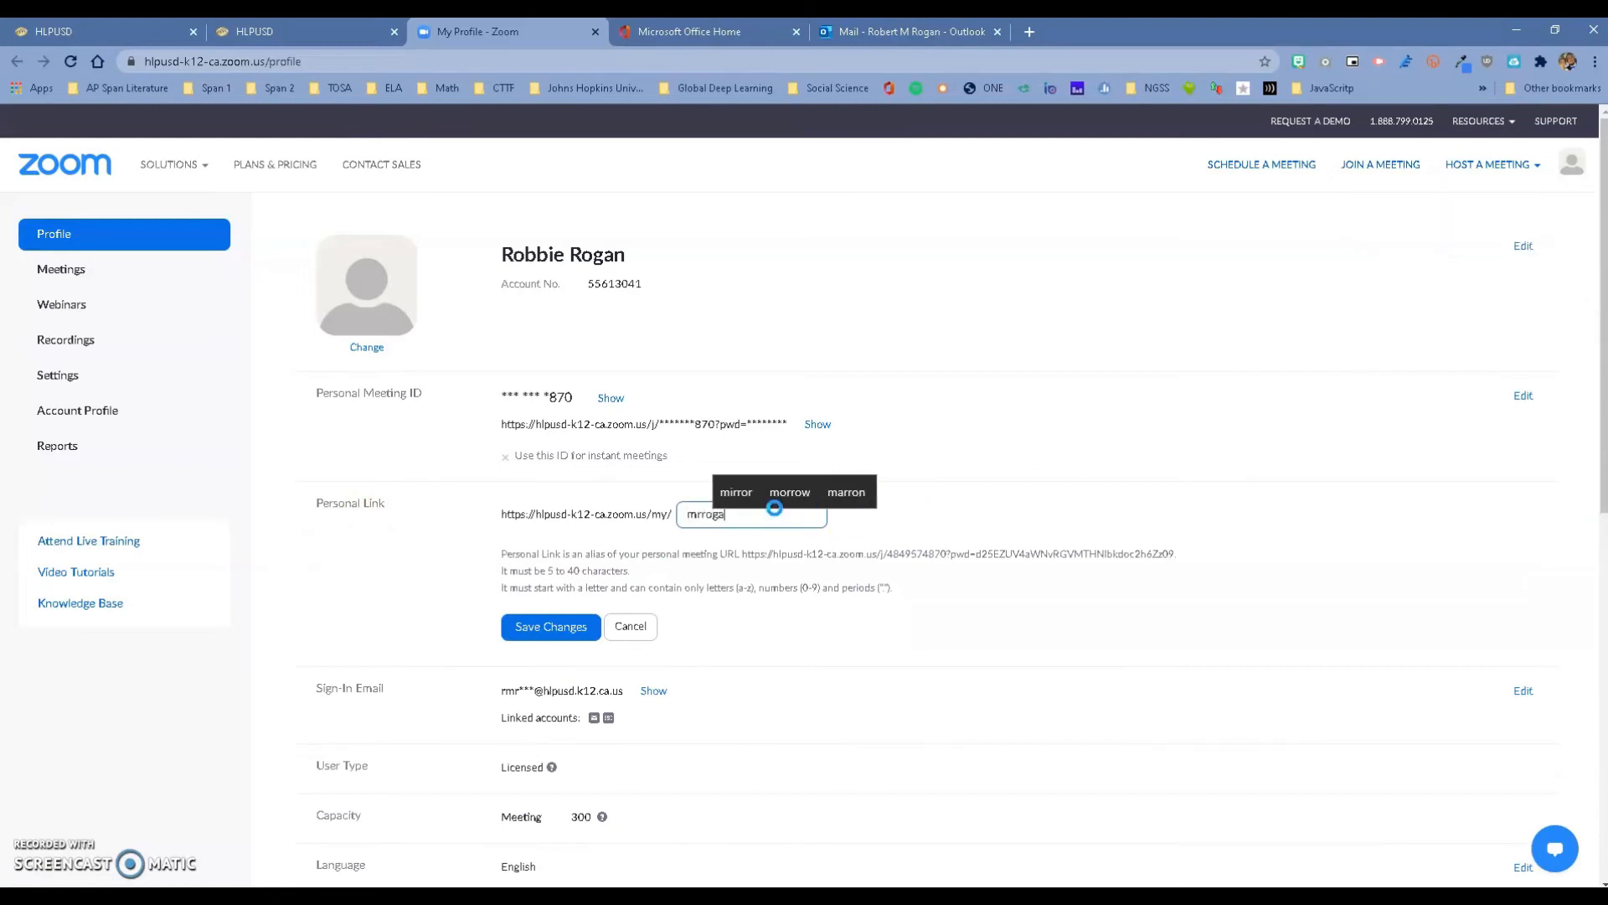
pyautogui.write('n')
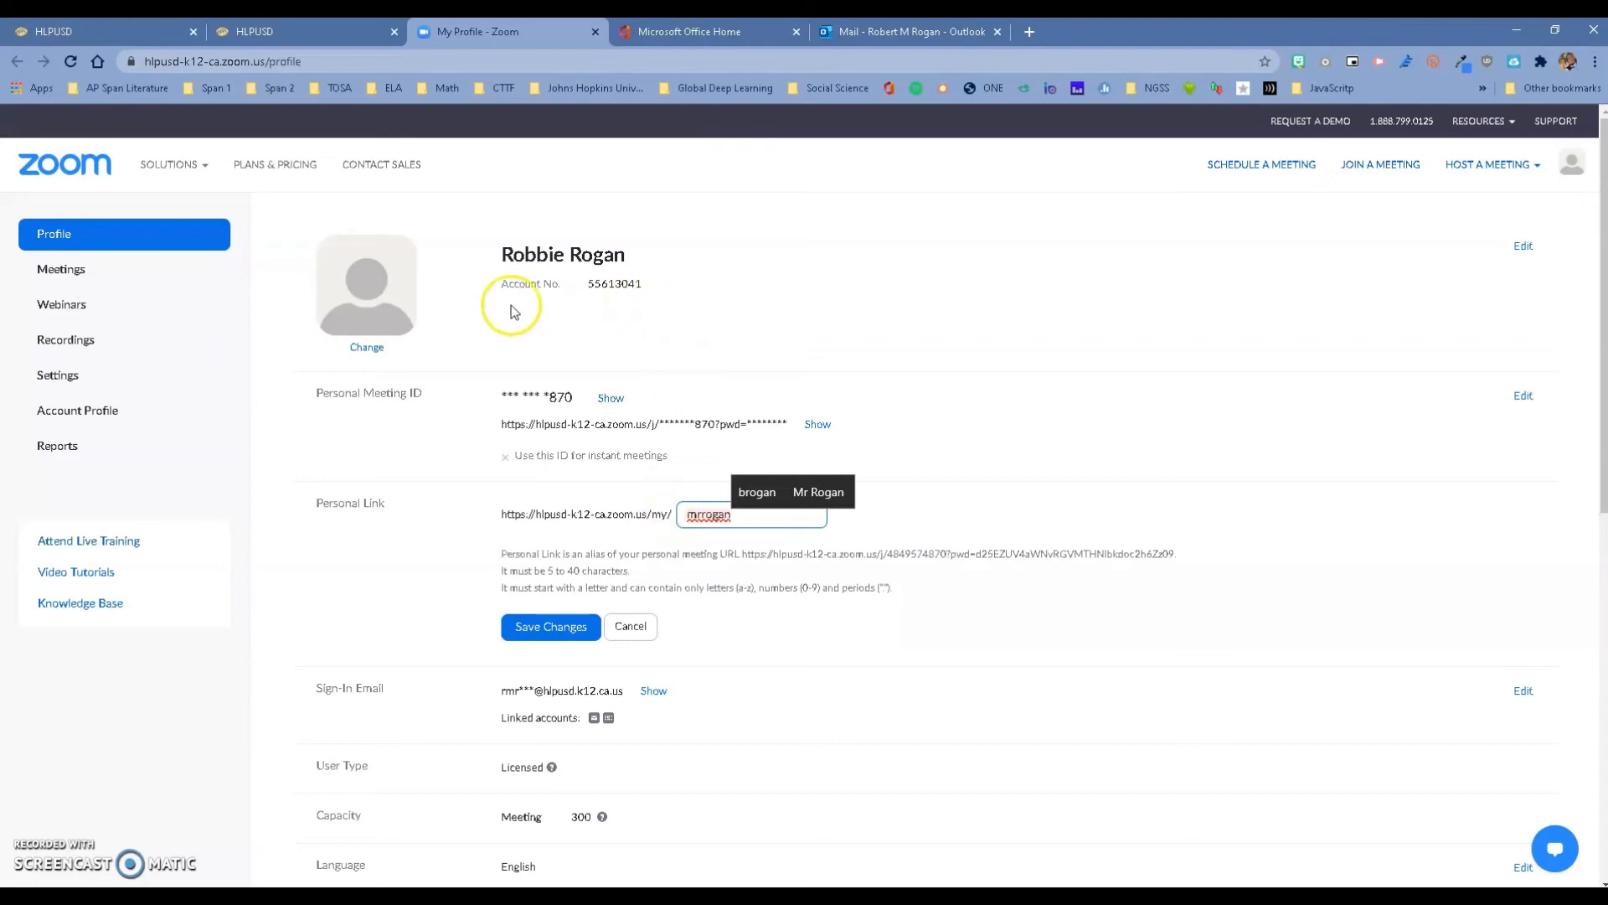
pyautogui.moveTo(874, 207)
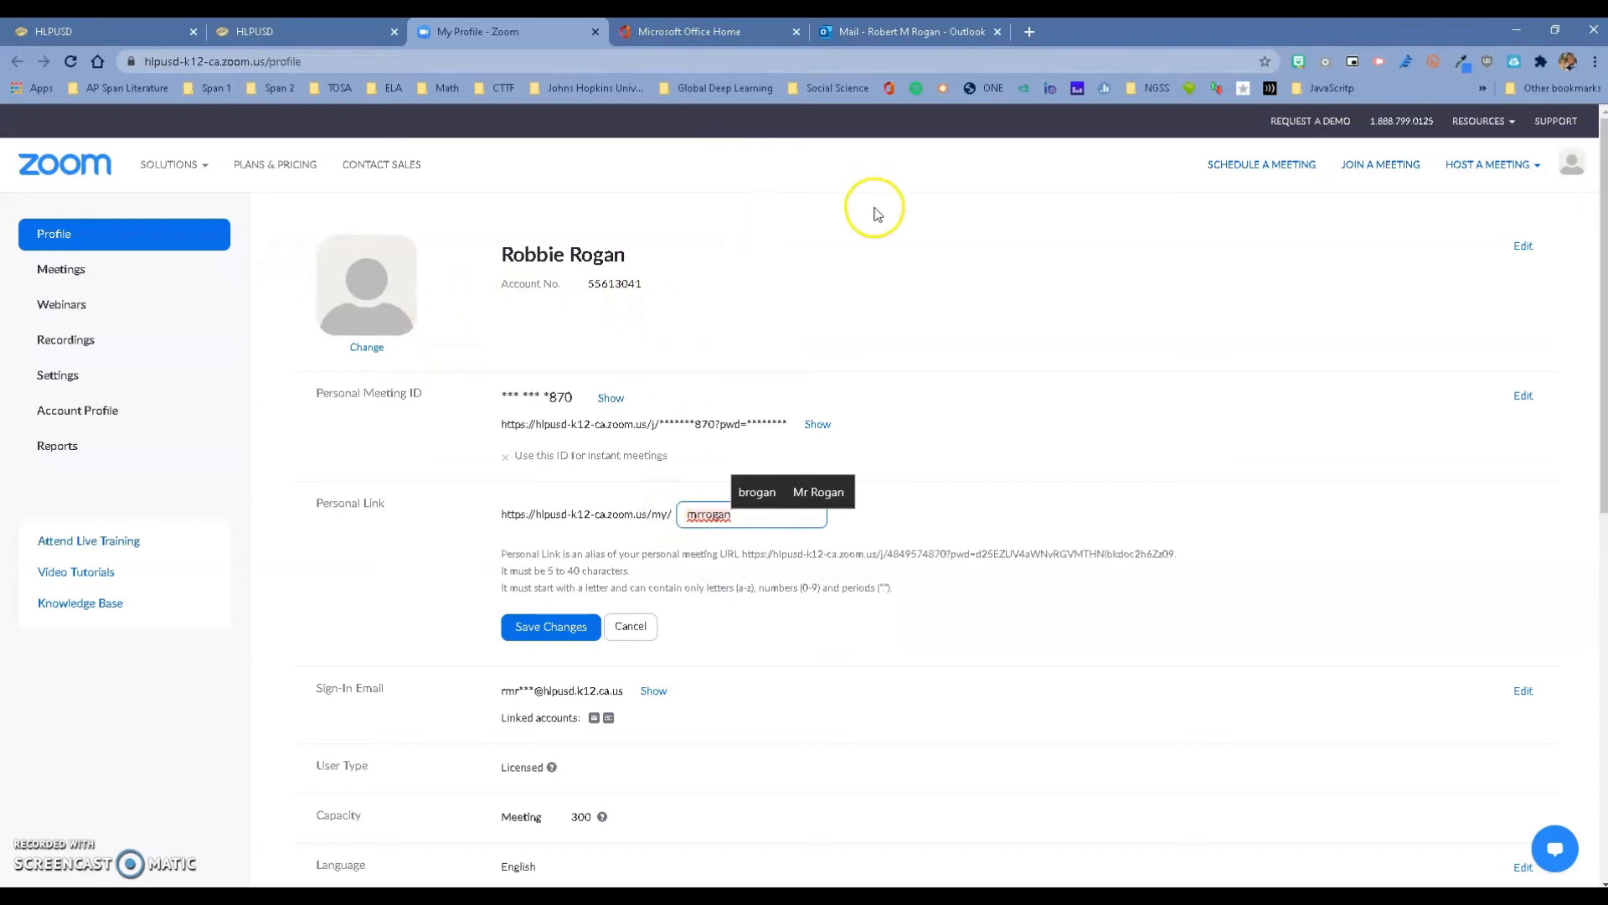
pyautogui.moveTo(66, 340)
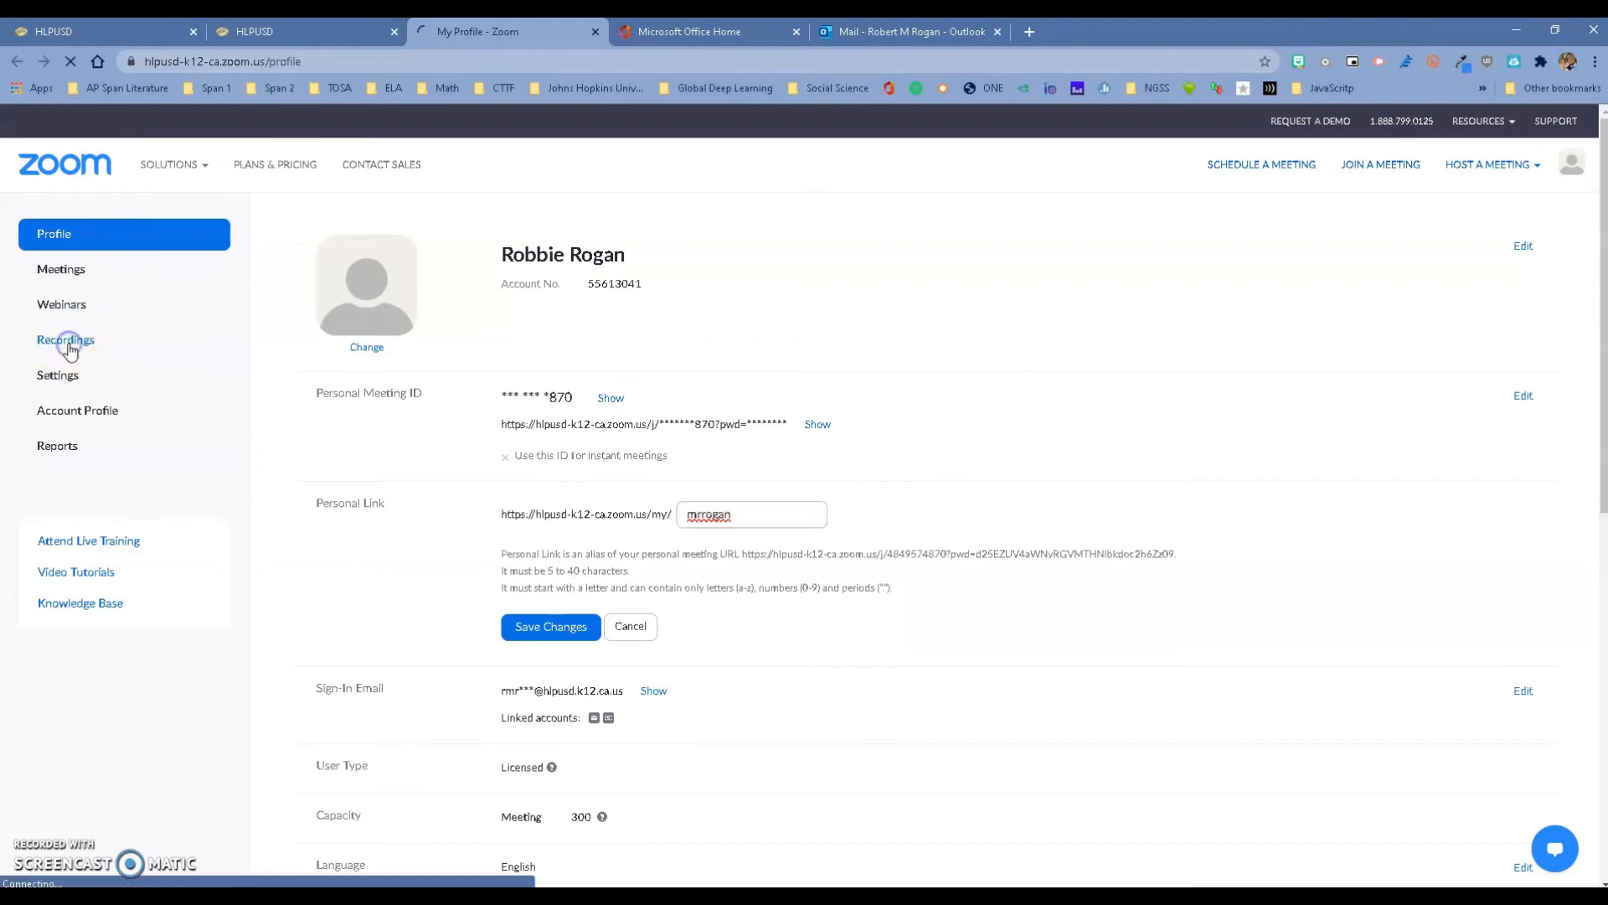
# Step: Go to the Recordings page, which lists no cloud recordings yet
pyautogui.click(65, 340)
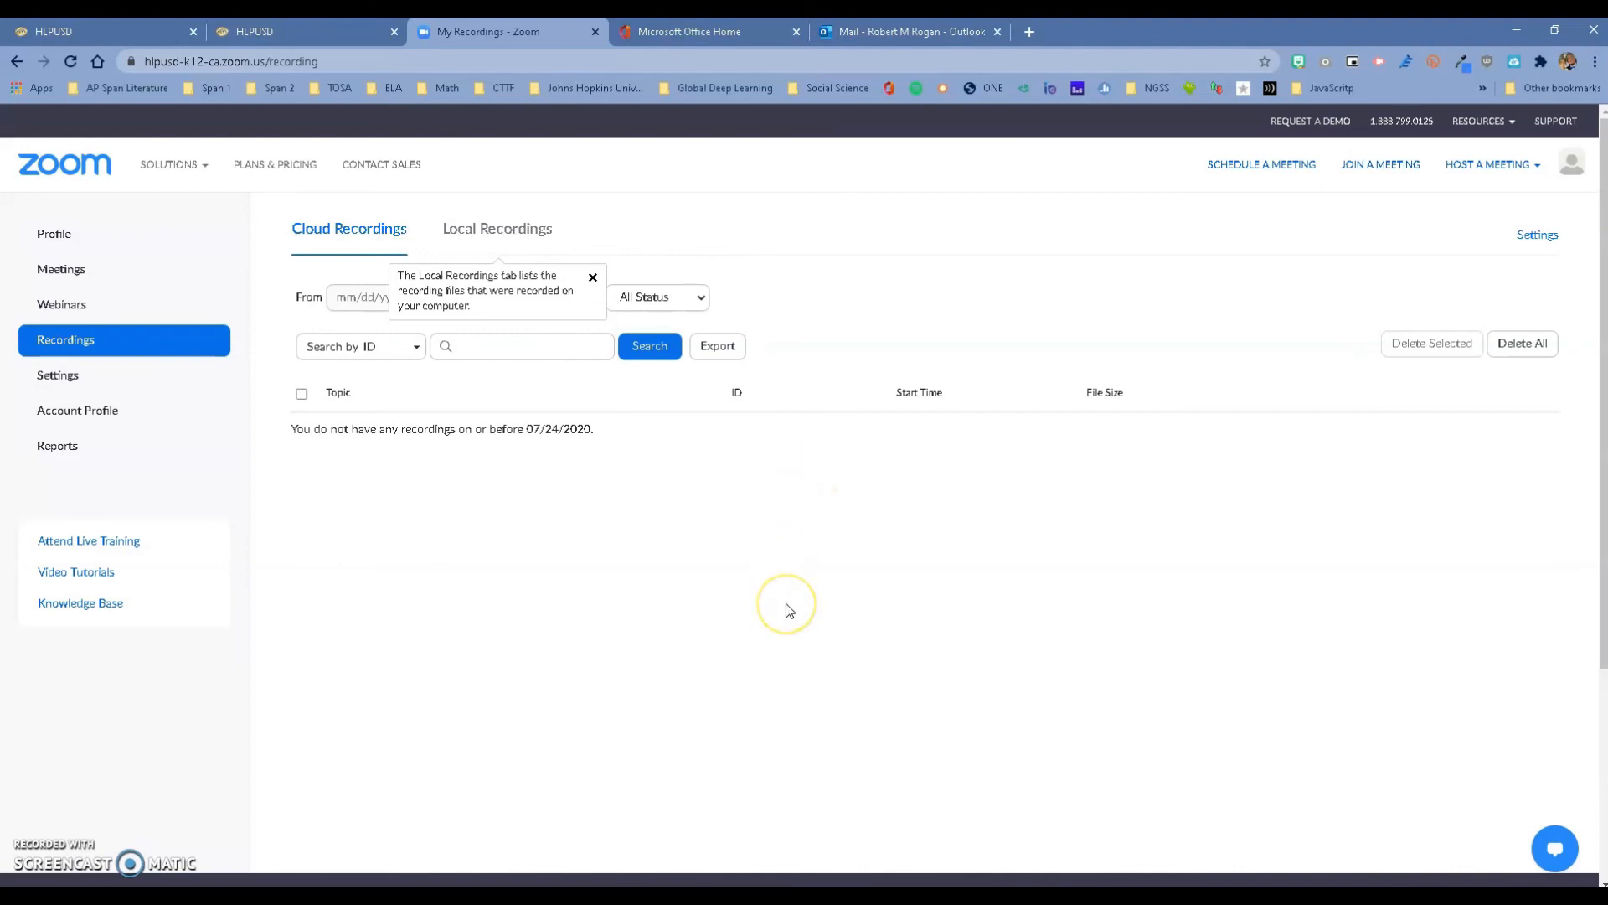
pyautogui.moveTo(689, 228)
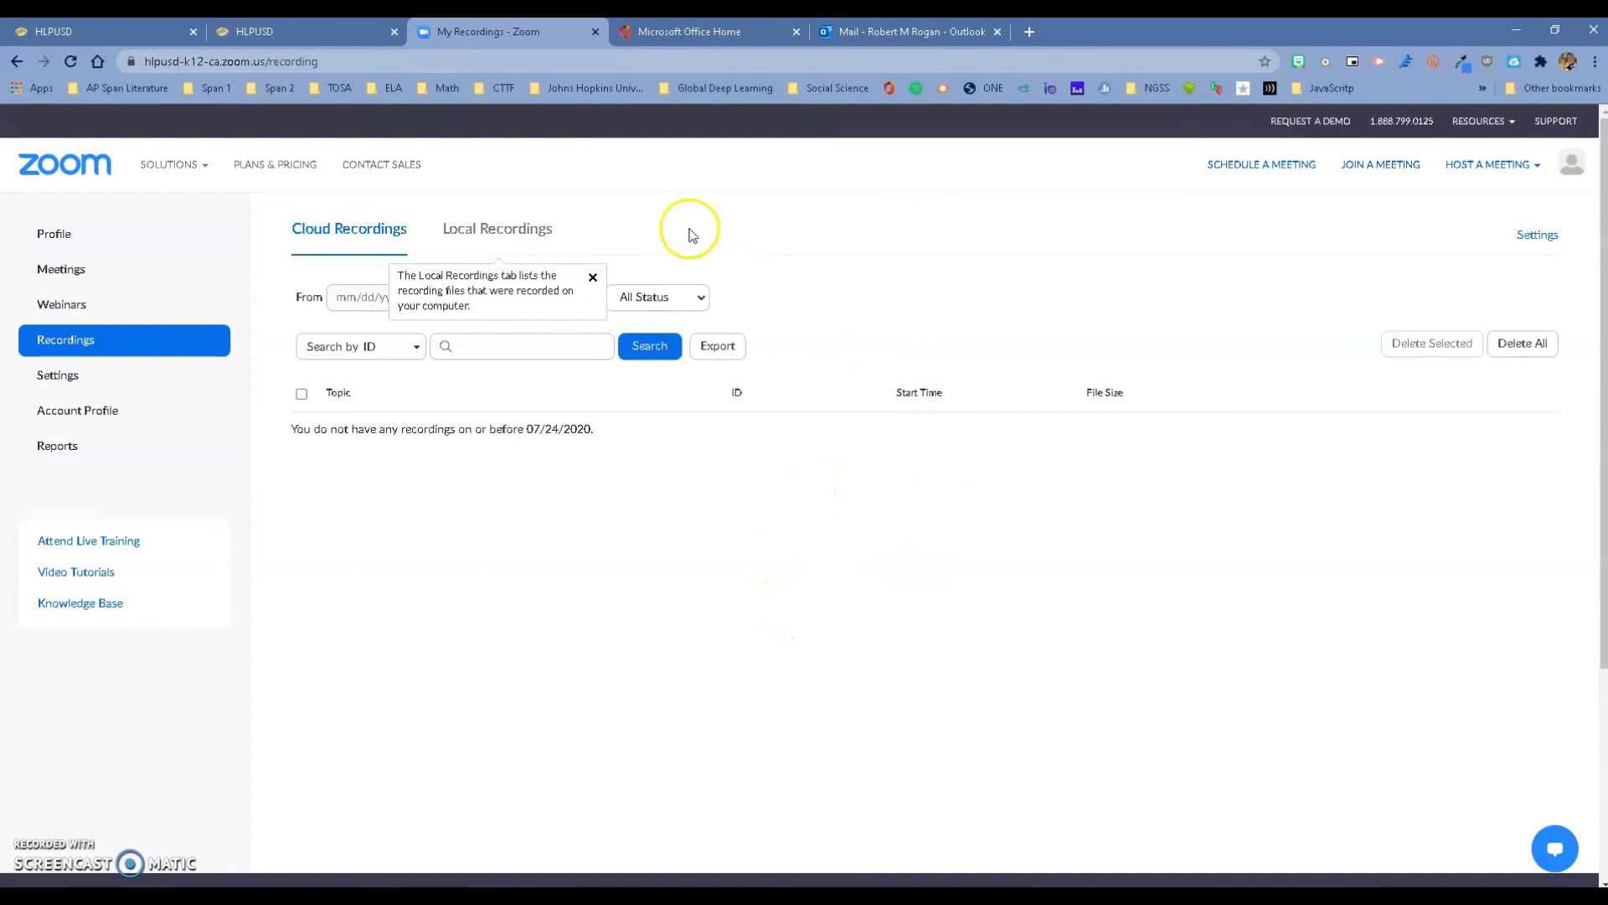